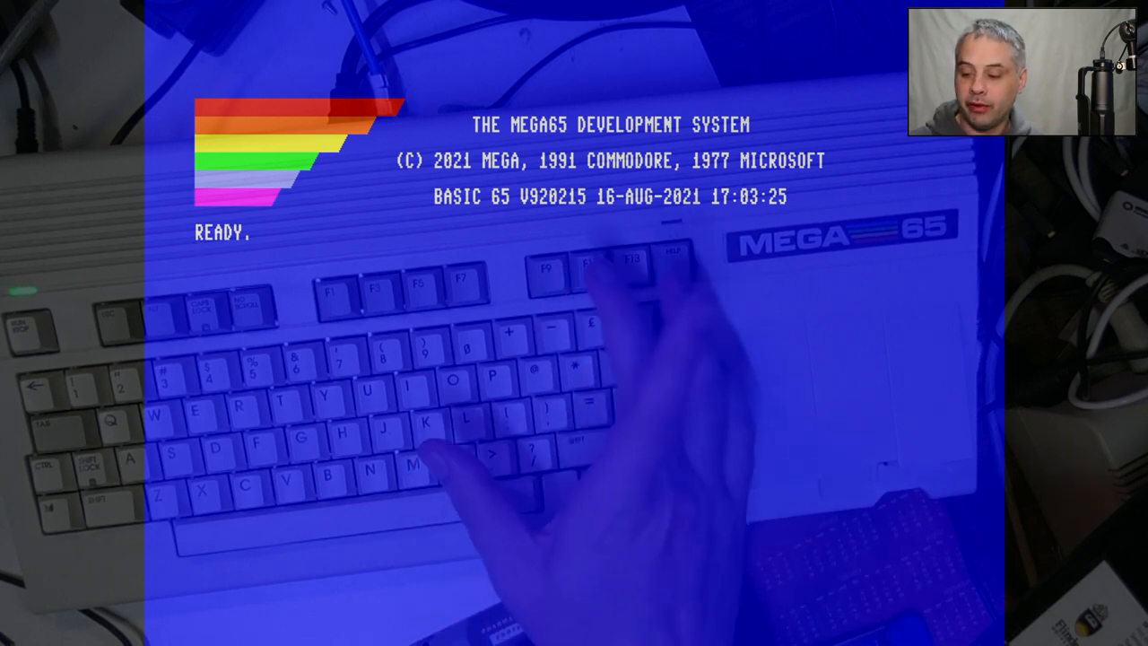
- Enter DIR before bringing up the disk image chooser for drive 0
type("DIR")
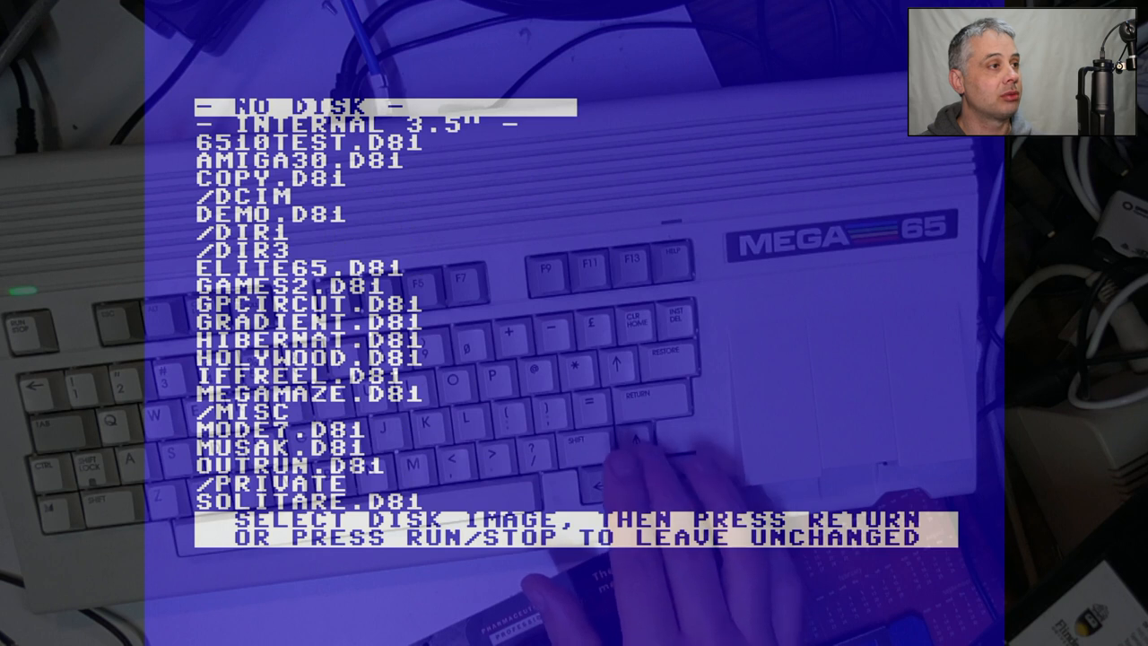
- Select INTERNAL 3.5" from the disk list and mount the real floppy drive
scroll("down", 3)
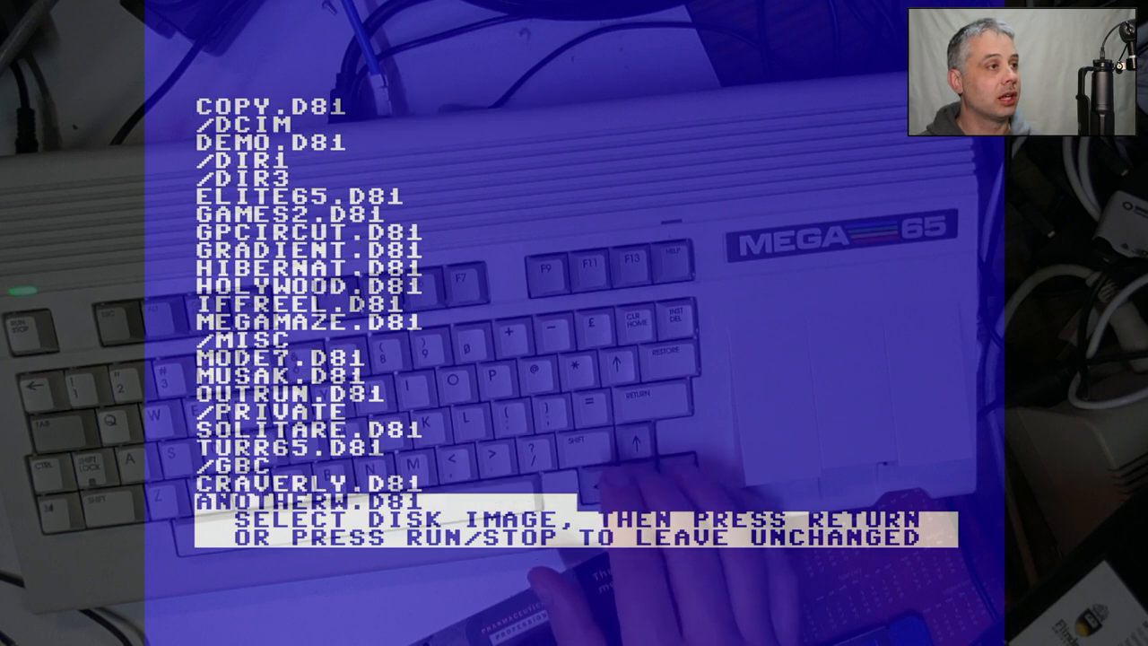
key("Return")
type("DIR")
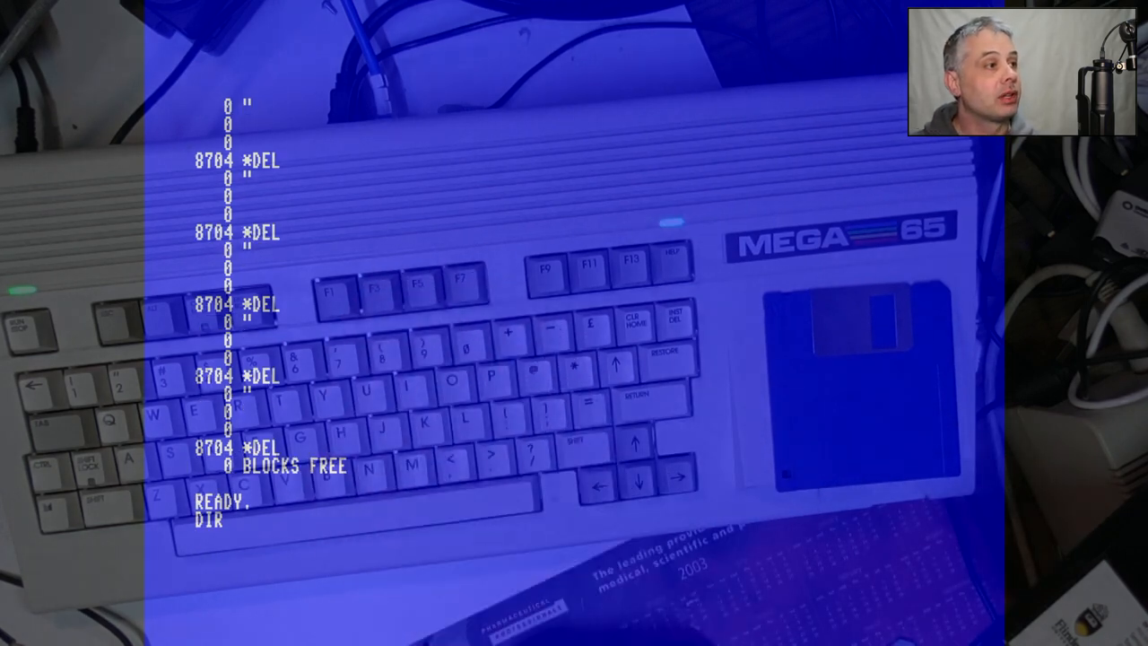
- Run DIR on the inserted floppy, showing A REAL DISK with 3160 blocks free
key("Return")
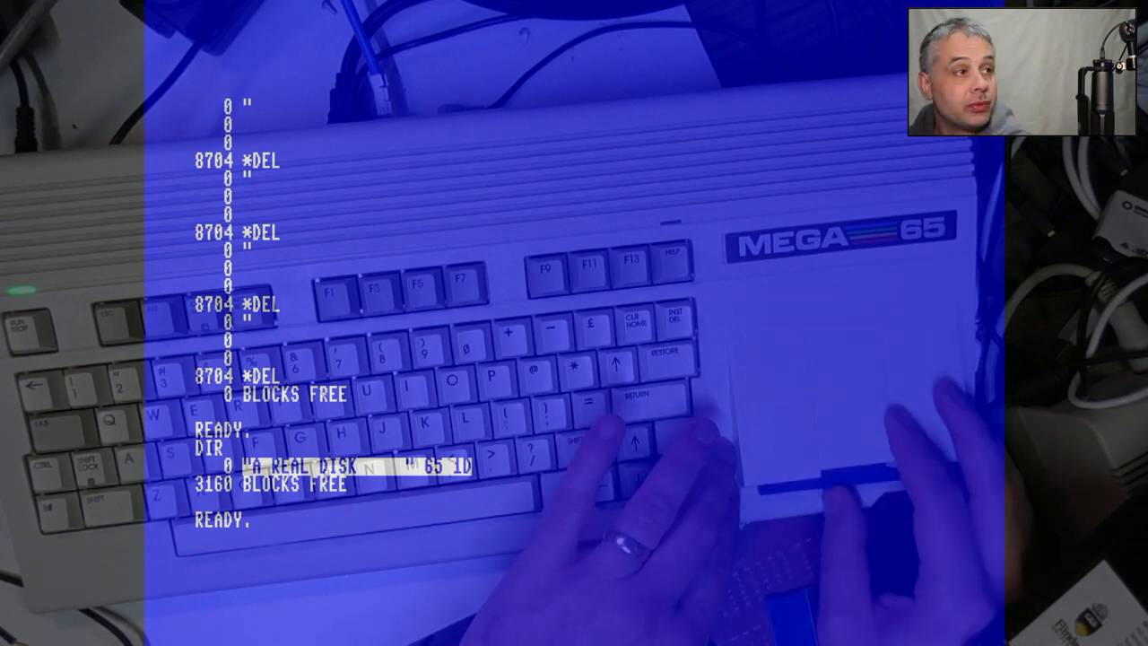
- Enter HEADER"ANOTHER DISK",I21 to format the floppy, reaching the ARE YOU SURE? prompt
type("H")
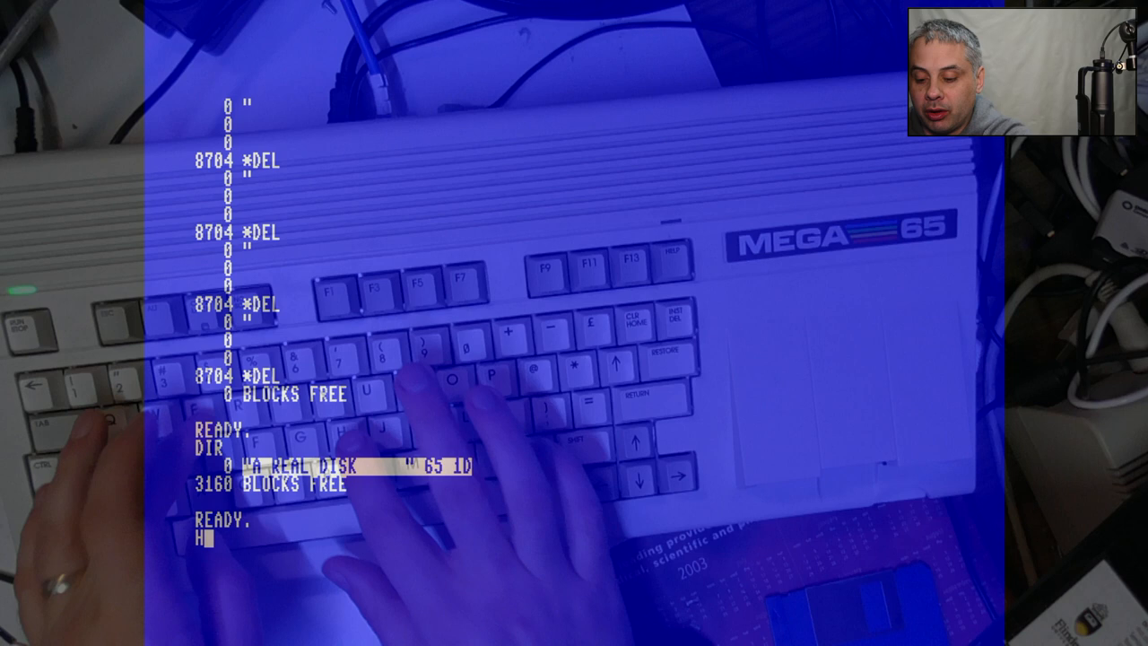
type("EADER\"")
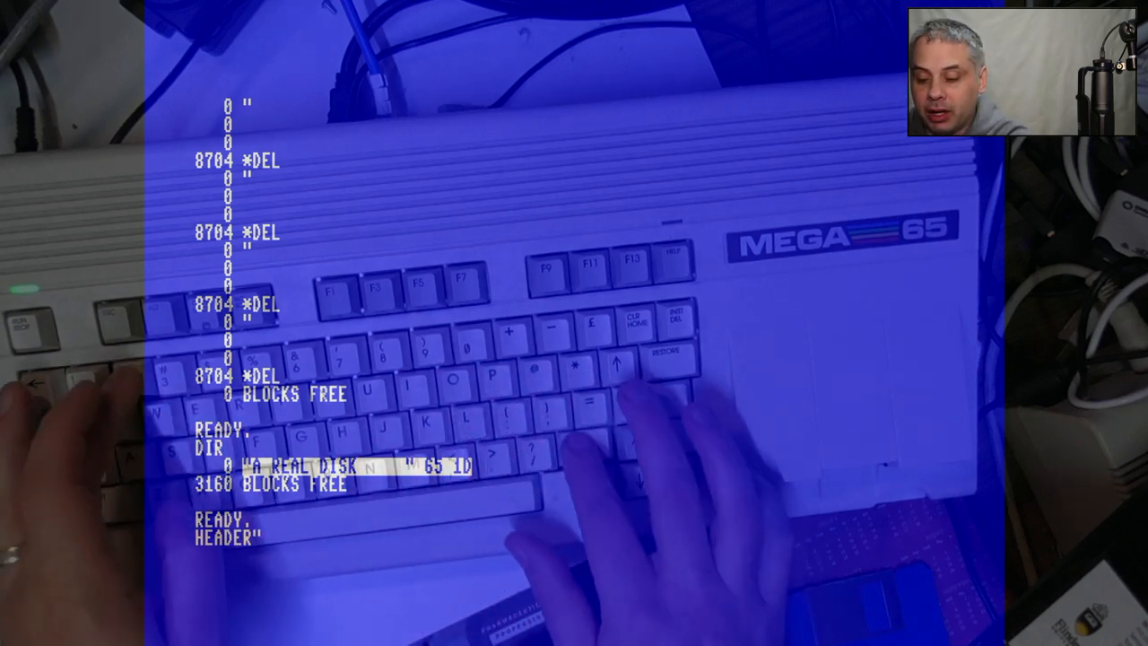
type("A")
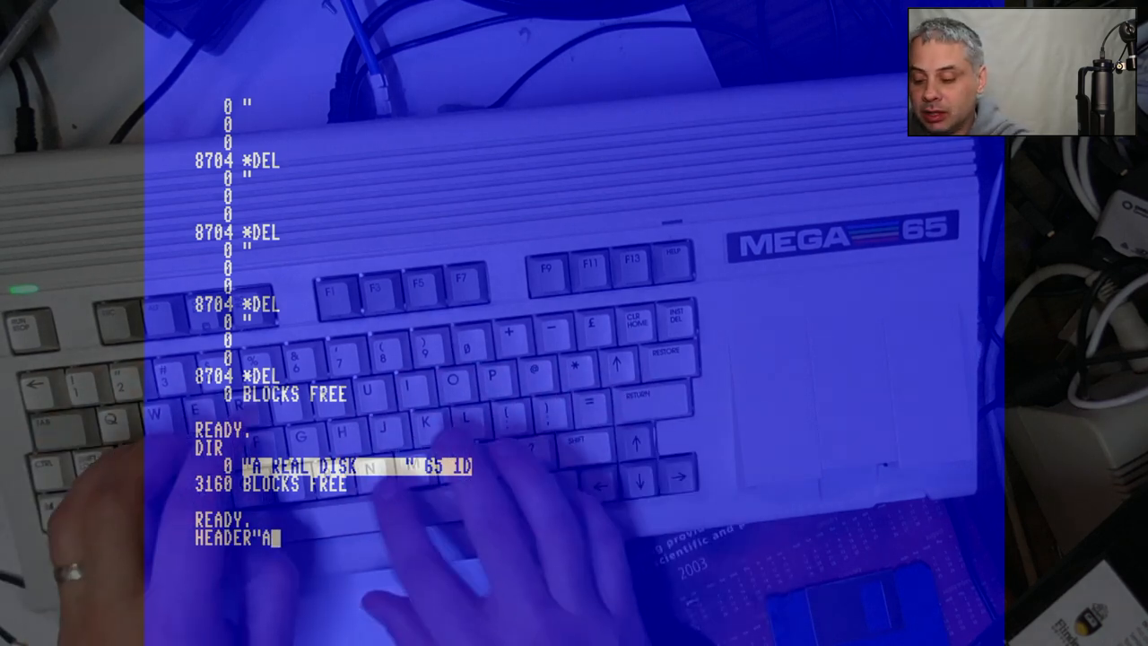
type("NOTHER DIS")
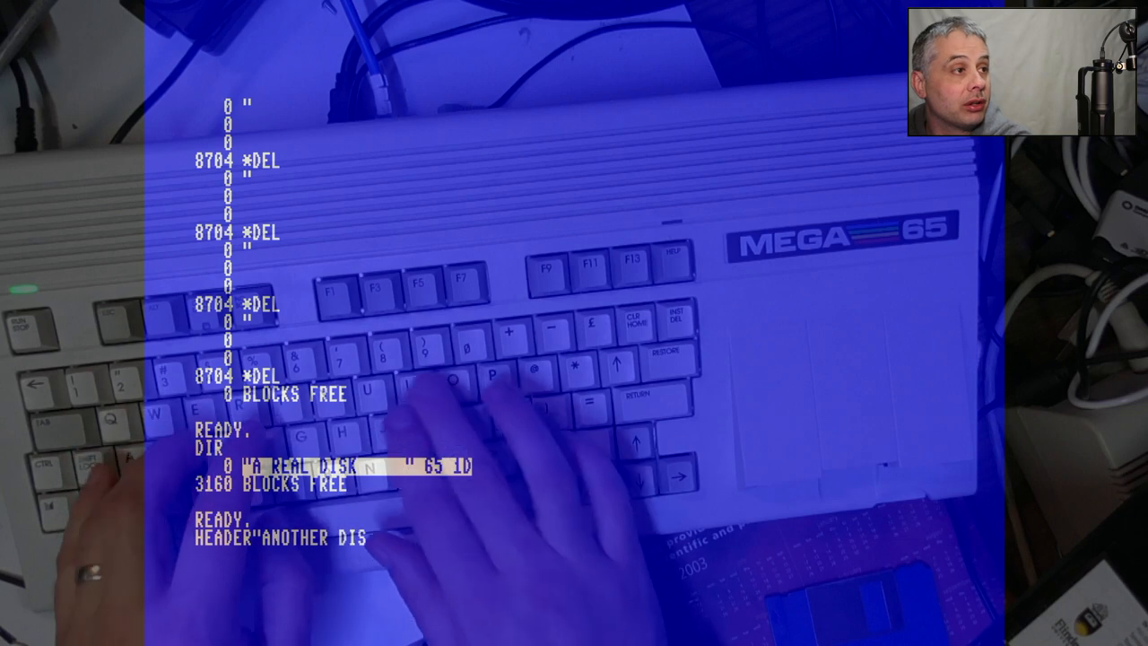
type("K\"")
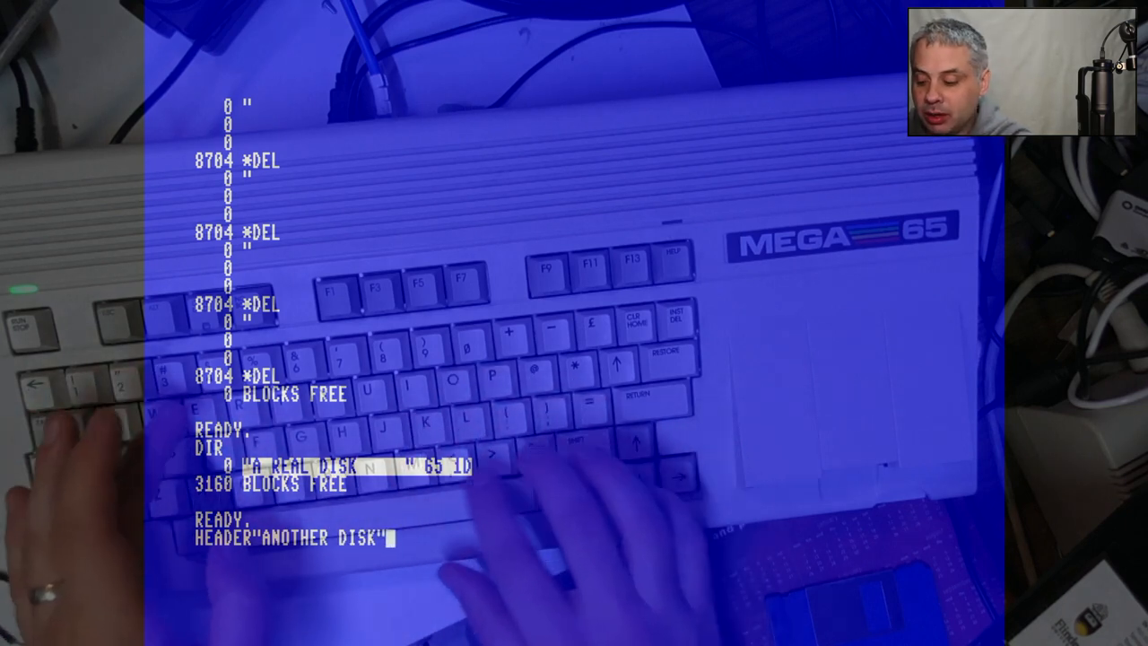
type(",I")
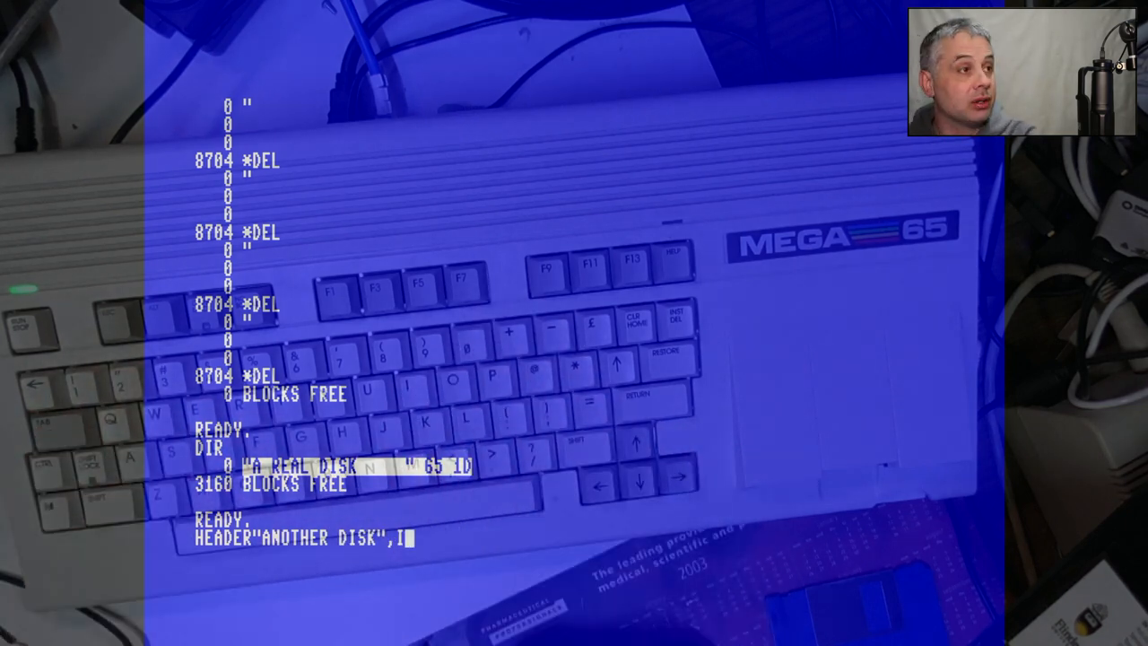
type("2")
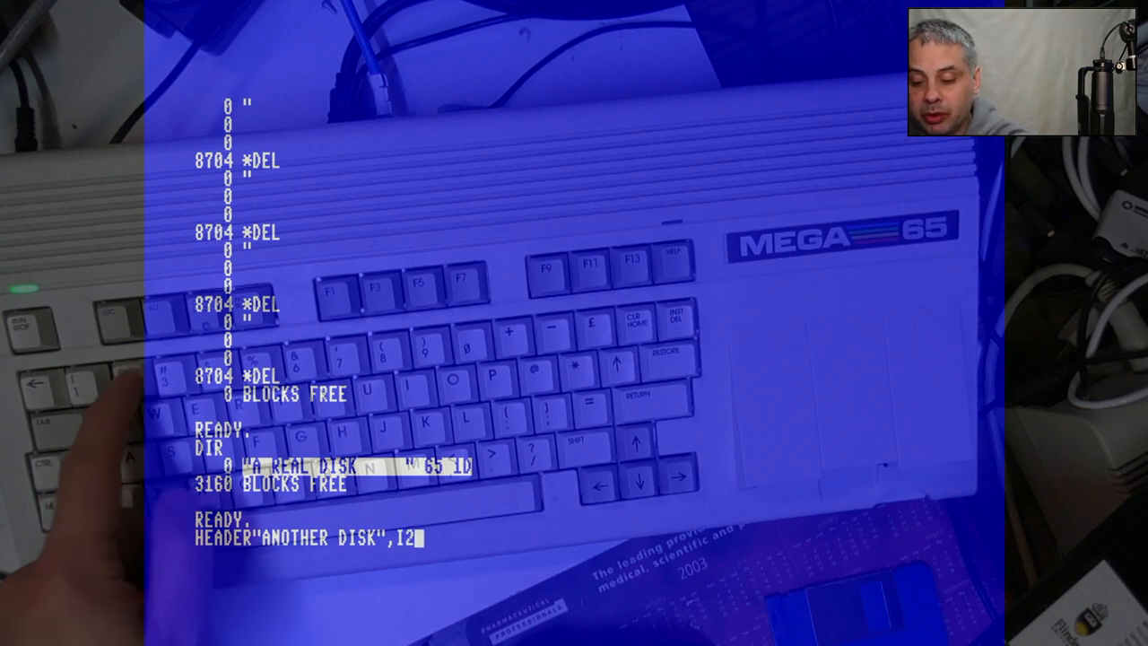
type("1")
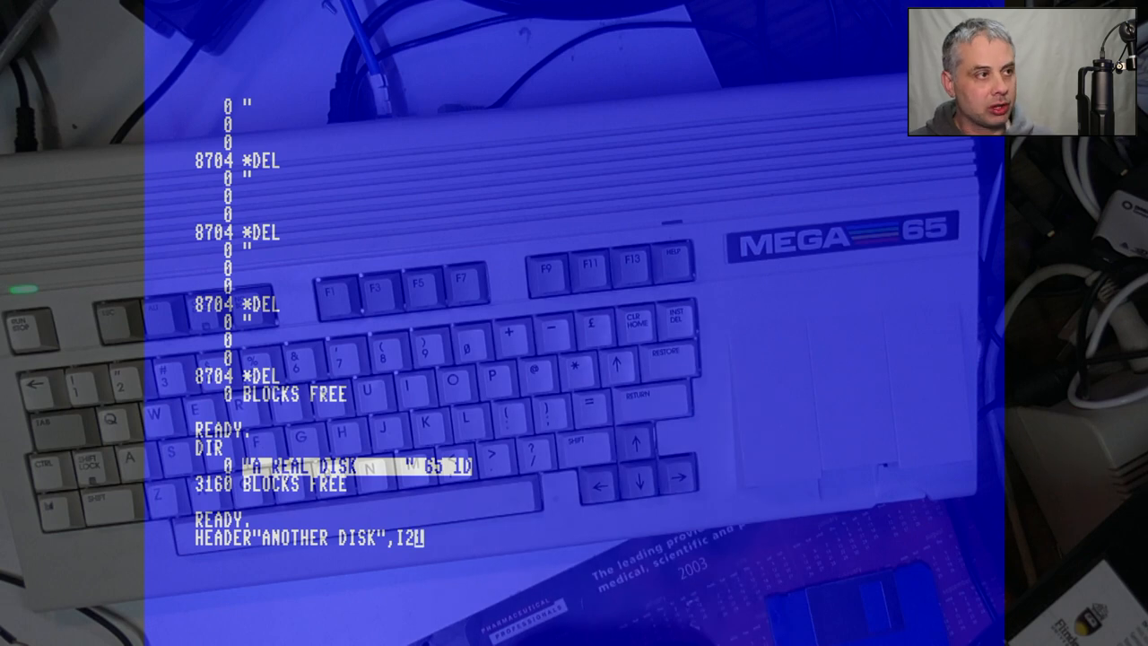
type("1")
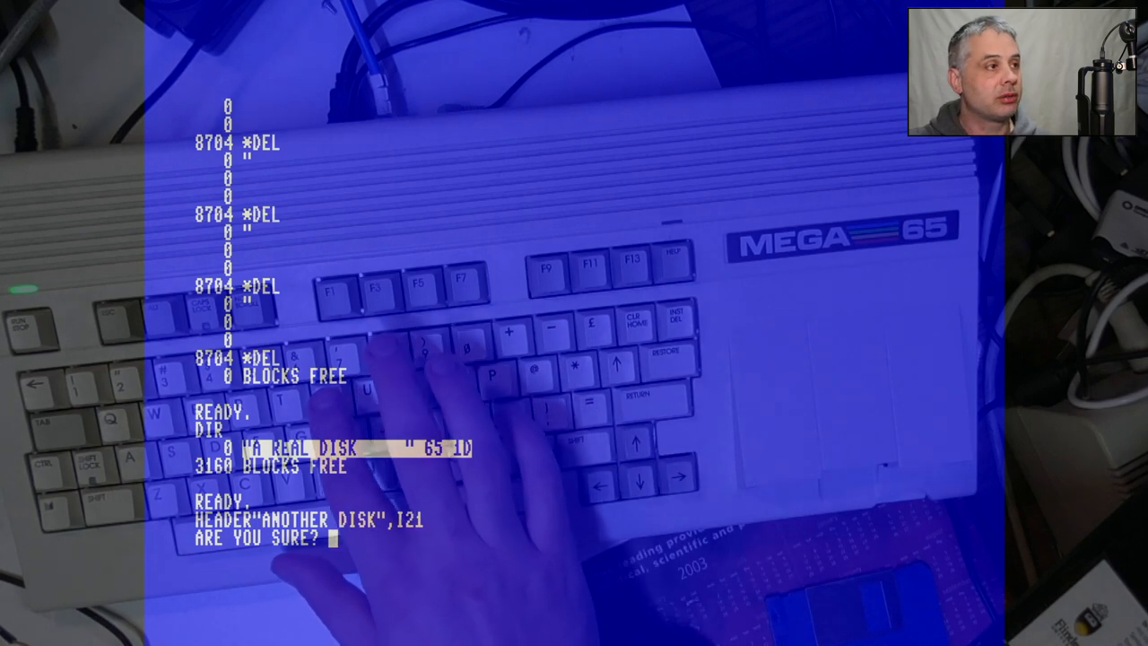
- Answer Y to confirm formatting as ANOTHER DISK, then enter DIR
type("Y")
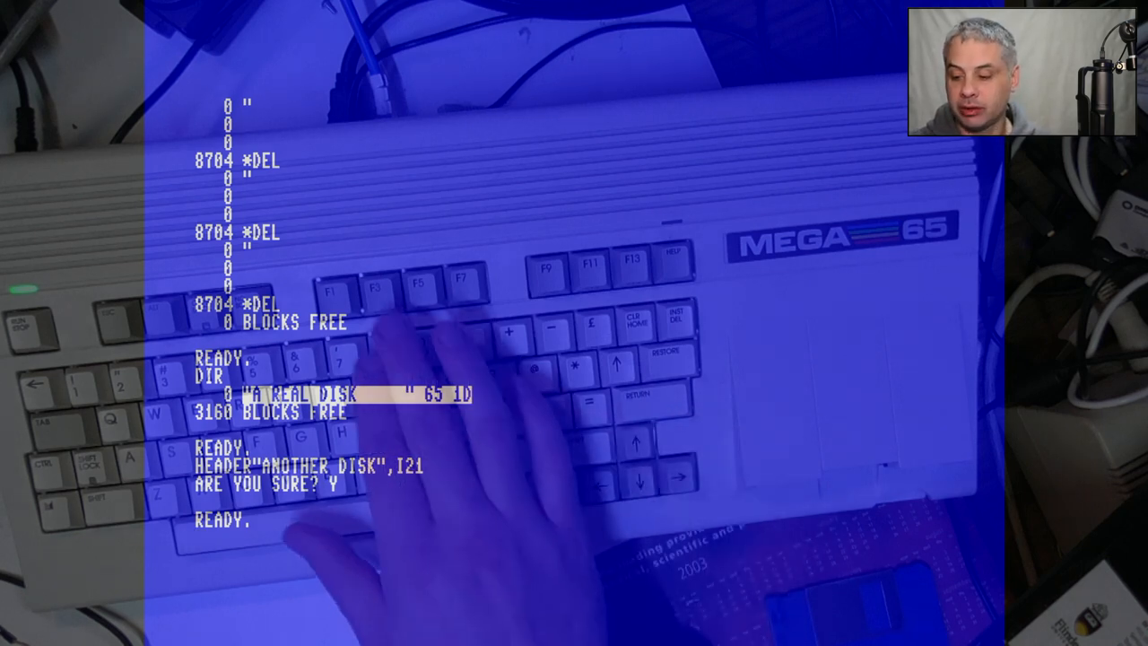
type("DIR")
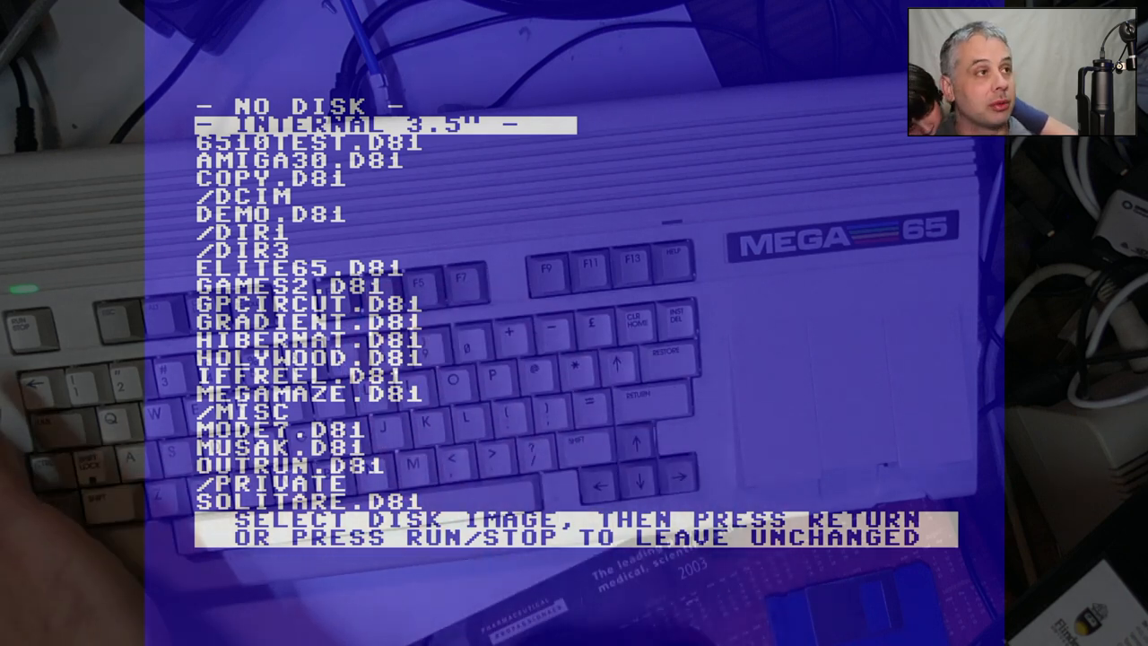
- Keep the INTERNAL 3.5" drive and return to the restarted BASIC 65 ready screen
key("Escape")
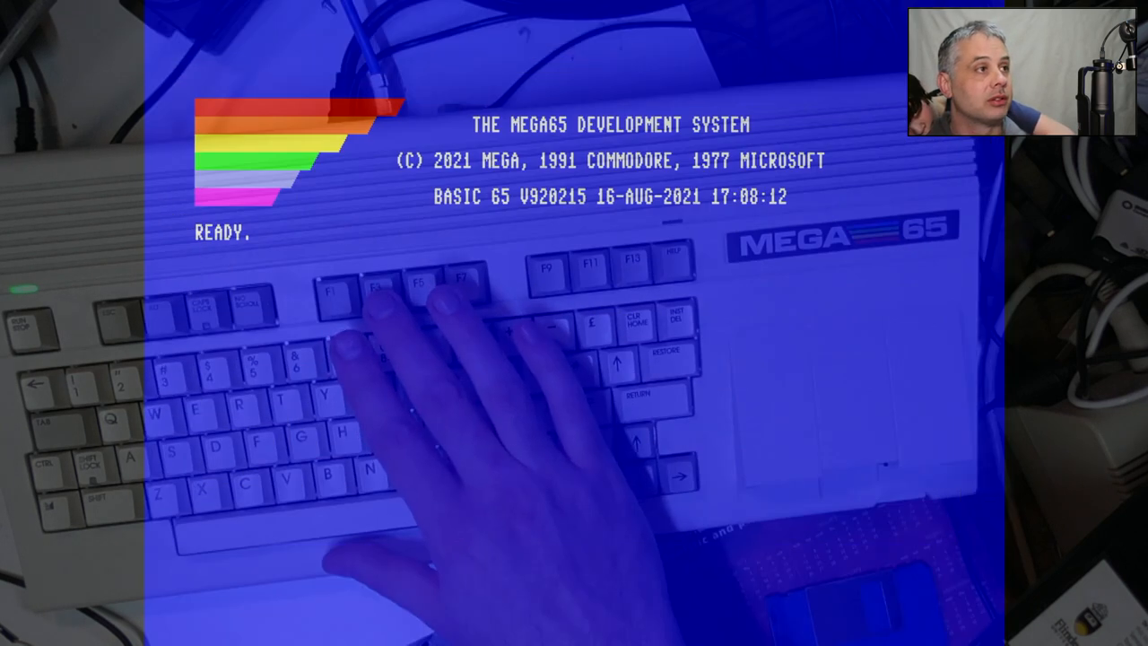
- List the floppy's directory, showing only DEL entries and 0 blocks free
type("DIR")
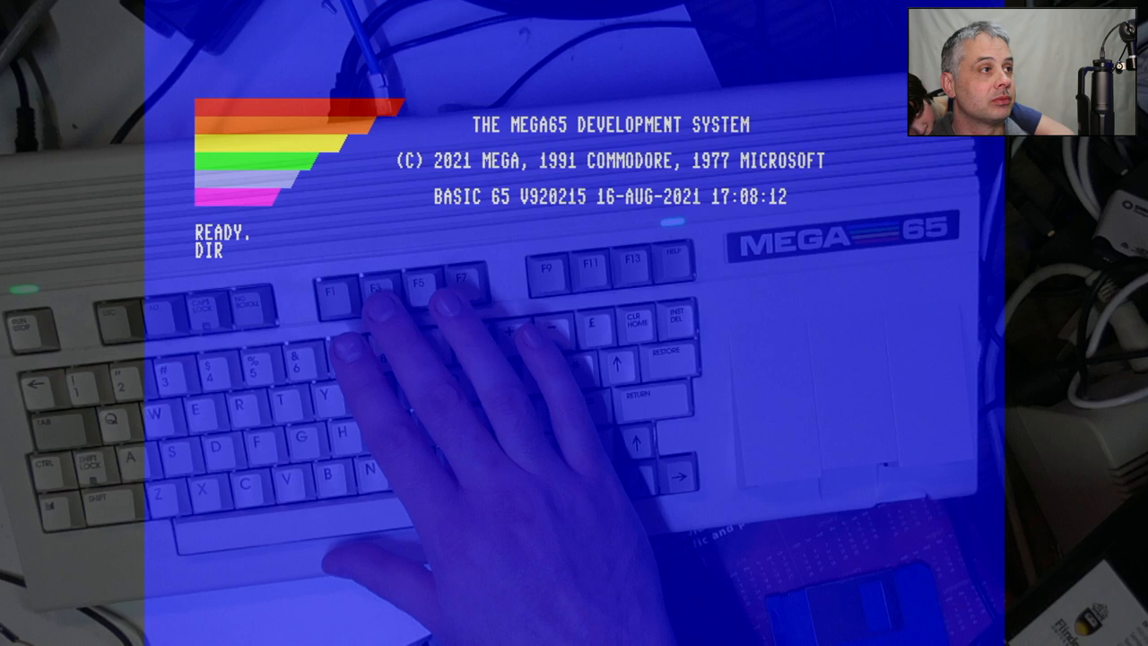
key("Return")
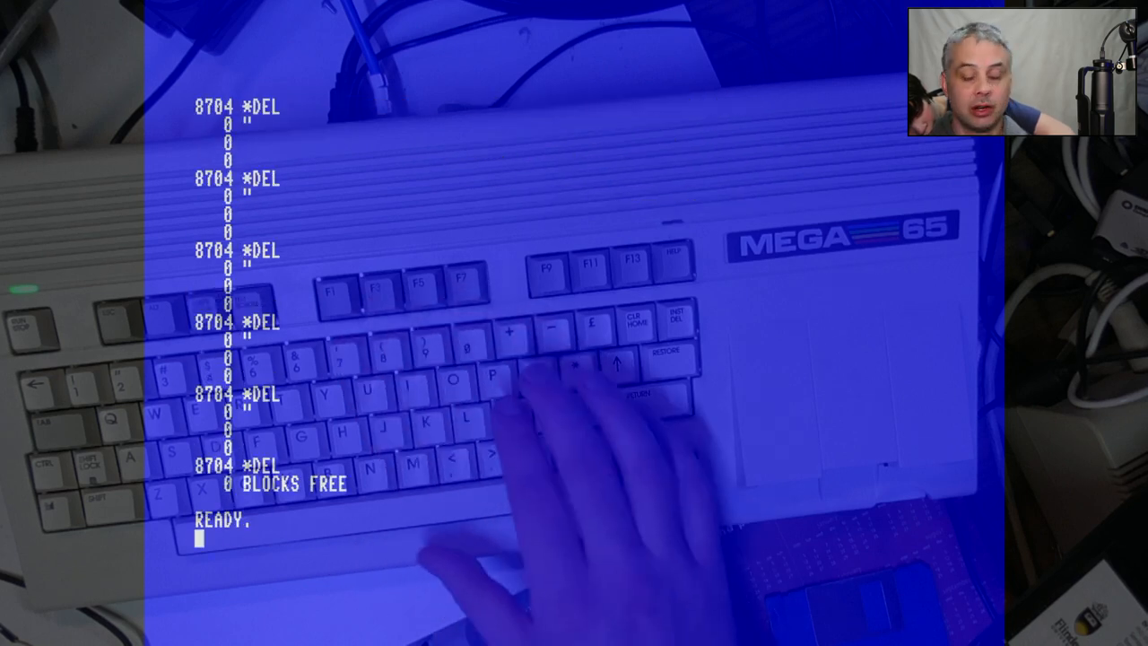
- Begin a HEADER"ANOTHER DISK", command to rename the floppy
type("HEADER")
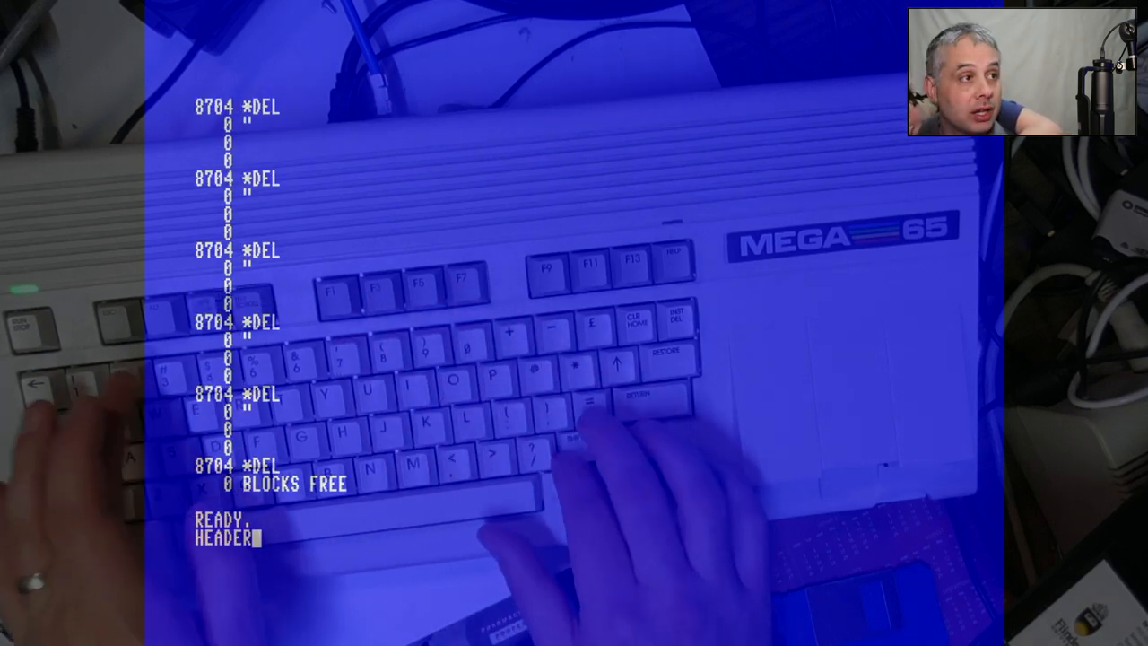
type("\"ANOTH")
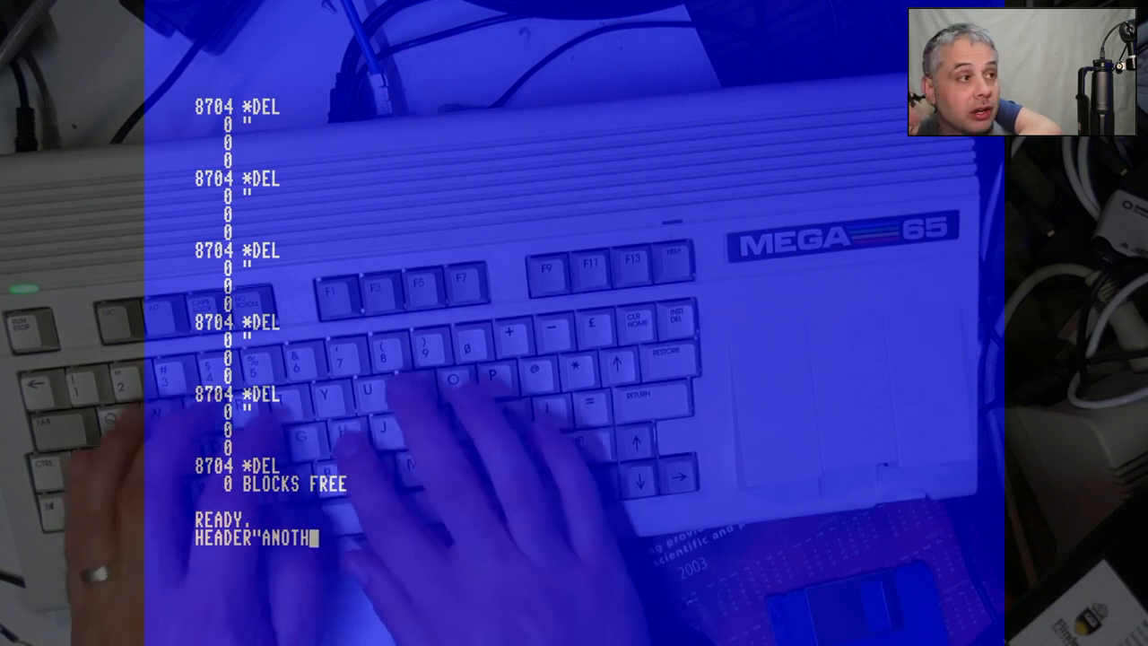
type("ER DISK\",")
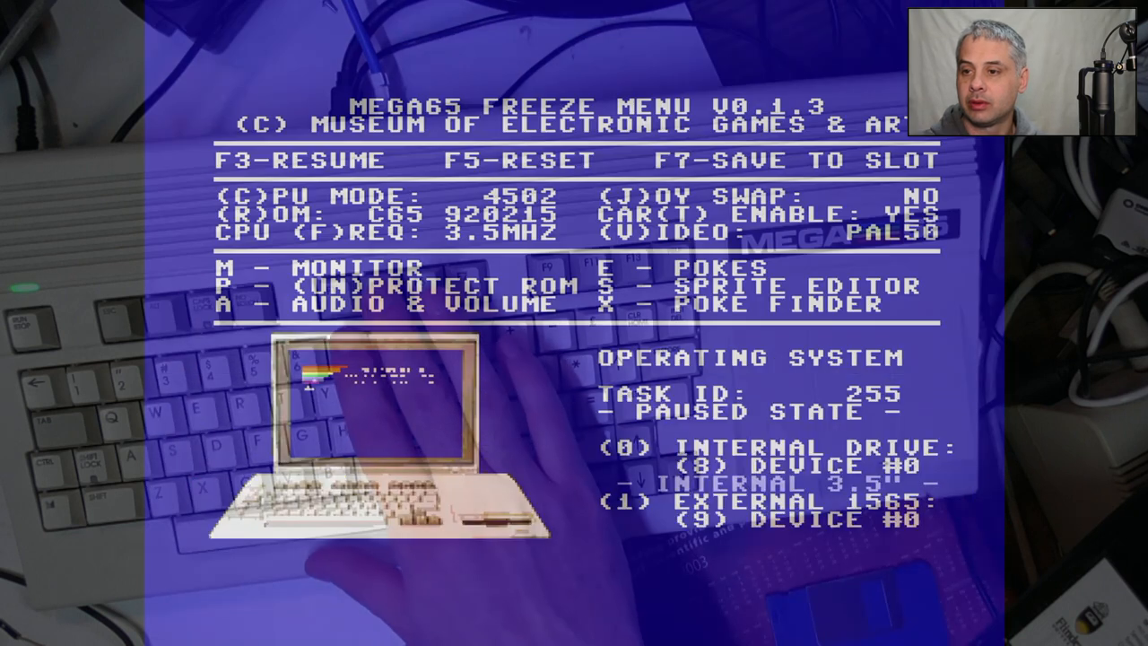
key("f3")
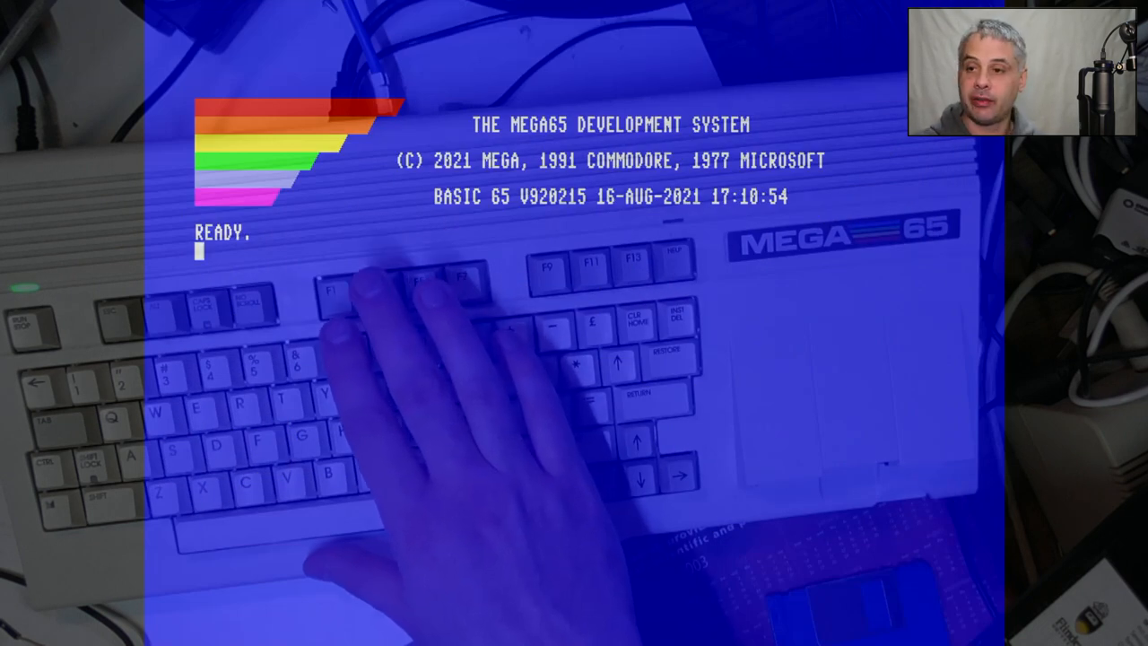
type("DIR")
type("HE")
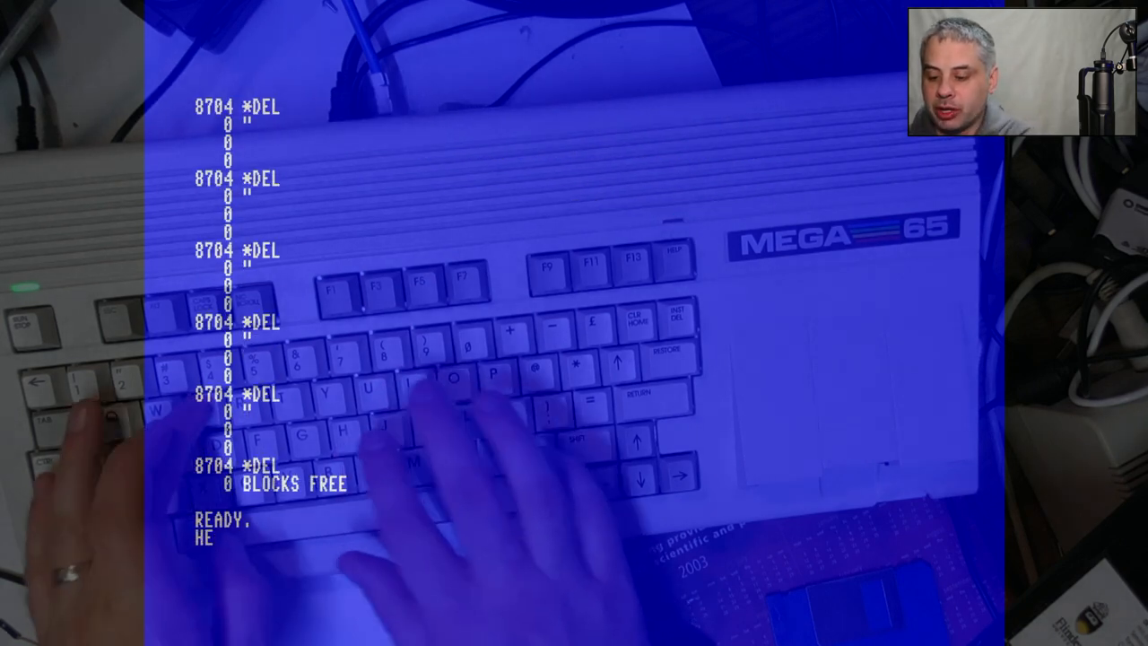
type("ADER\"ANO")
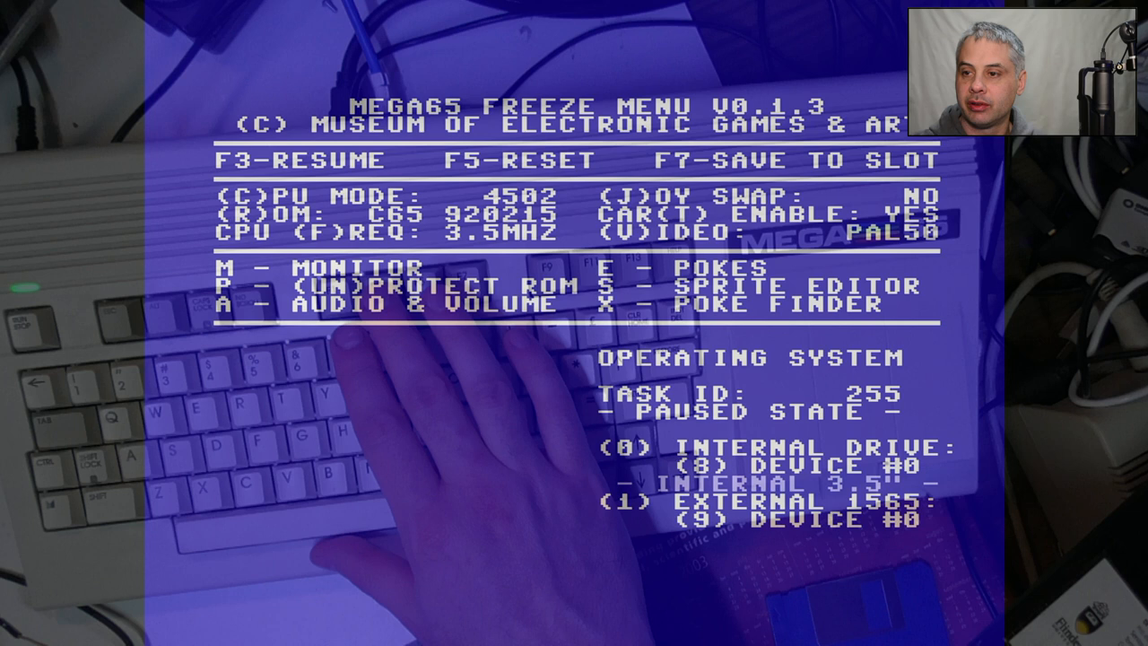
- Reset to BASIC, enter DIR, and start HEADER"A for reformatting the floppy as ANOTHER DISK
key("f3")
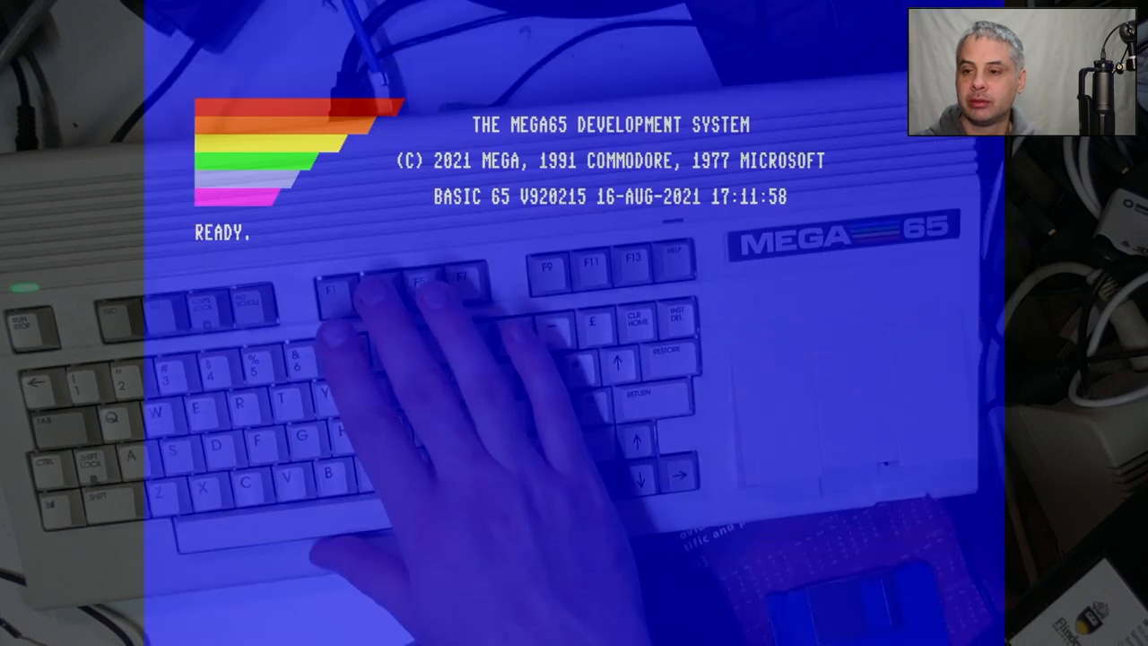
type("DIR")
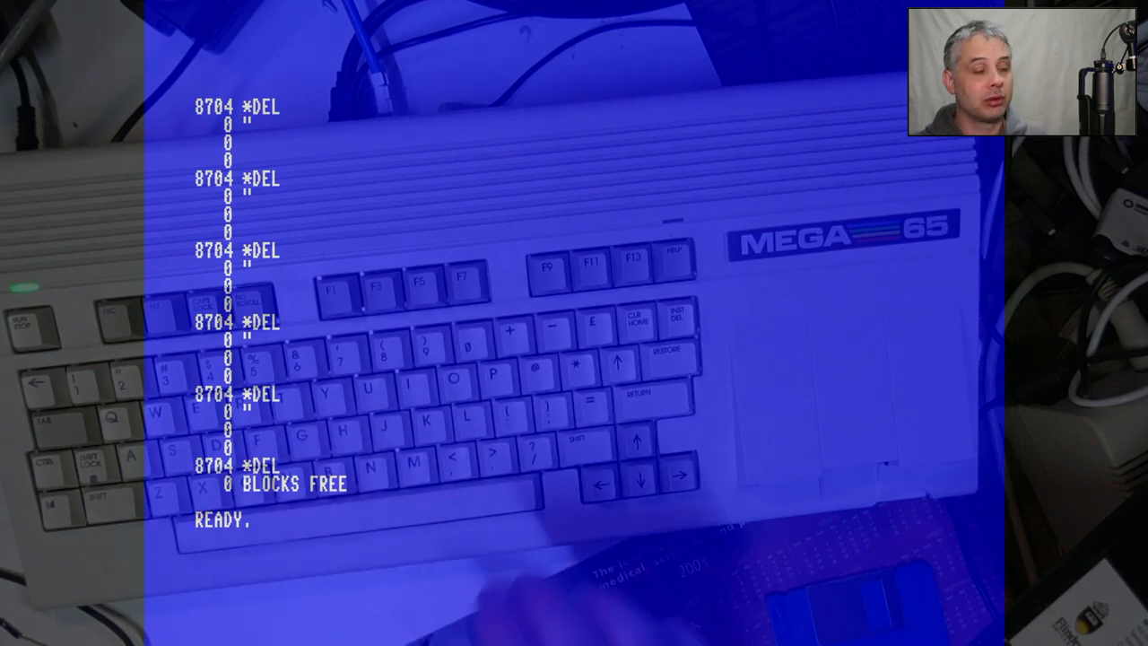
type("HEADER\"ANOTHER DISK")
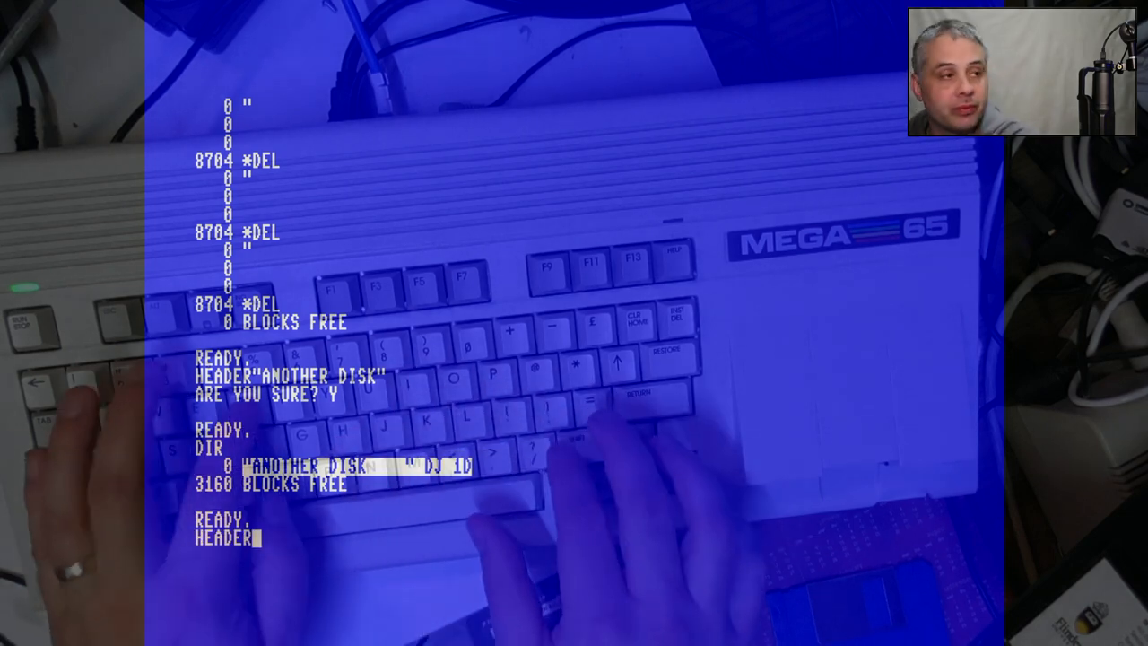
- Complete HEADER"ANOTHER DISK",I21 to format the floppy with disk ID 21
type("\"ANOTH")
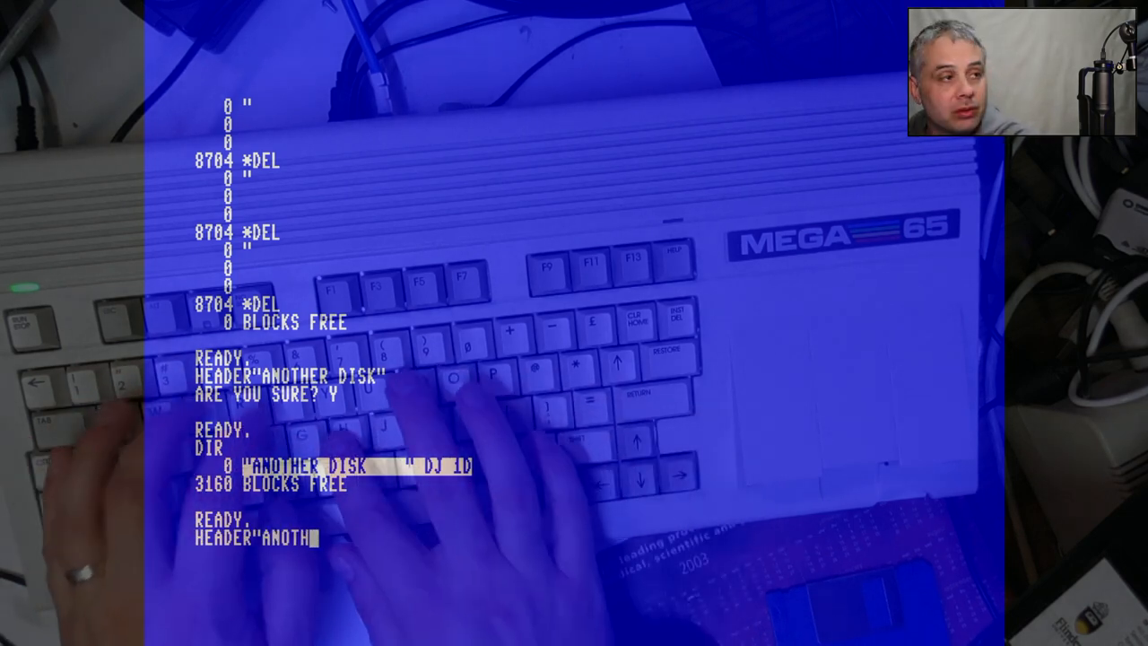
type("ER DISK\",I")
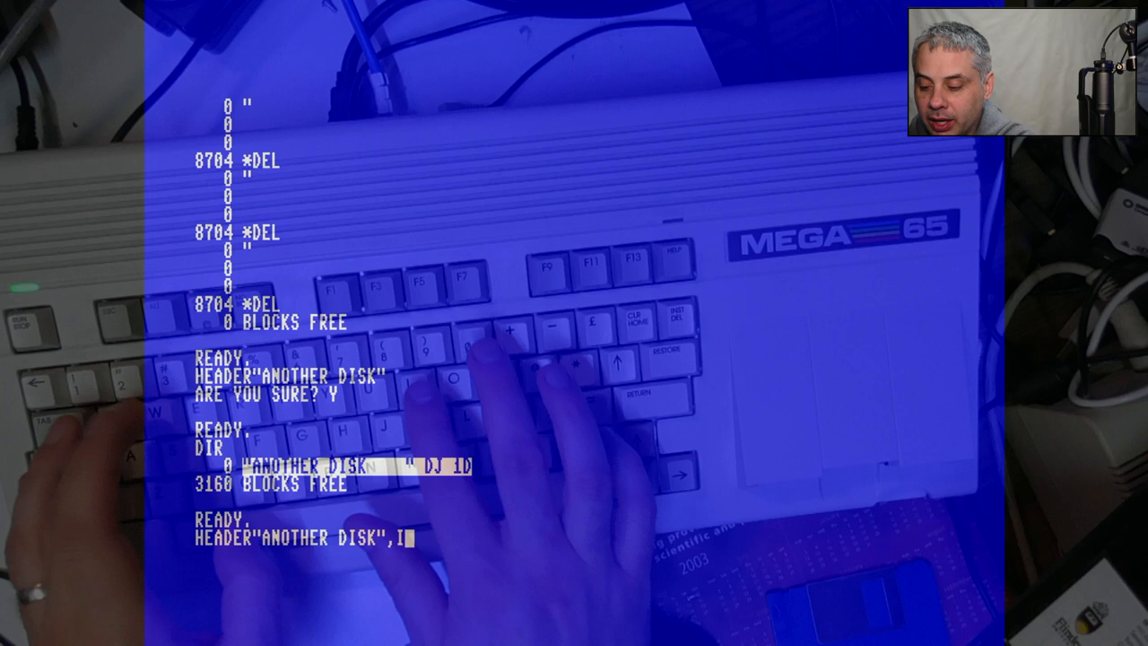
type("21")
type("NEW")
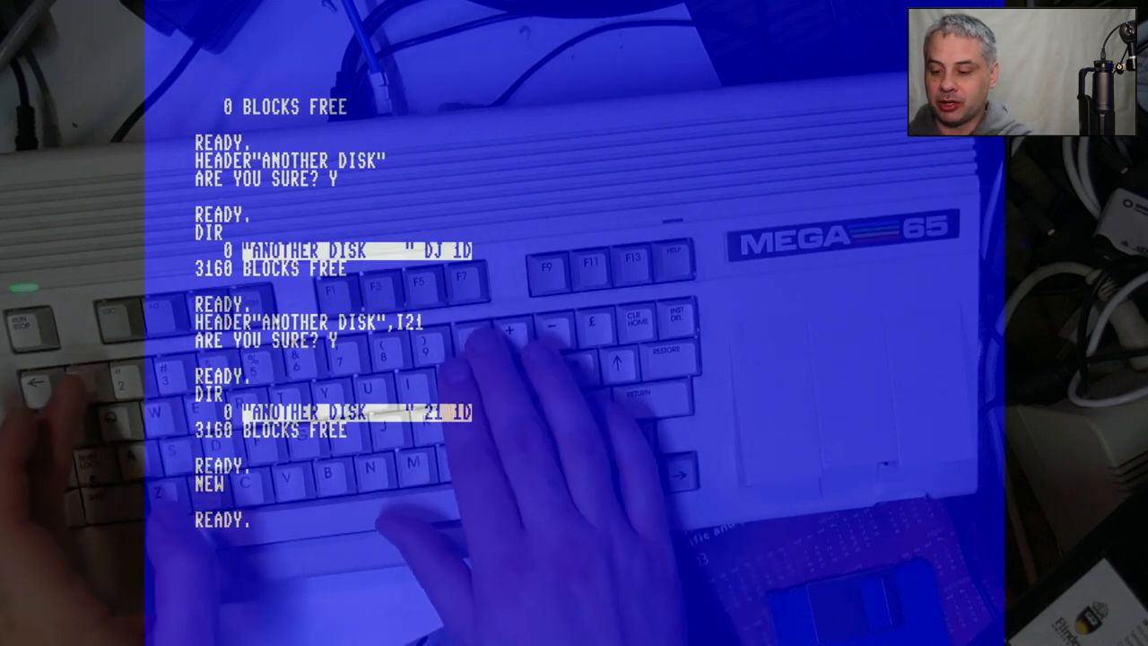
- Enter line 10 PRINT"A PROGRAMME SAVED TO A REAL FLOPPY ON A MEGA65!"
type("10PRIN")
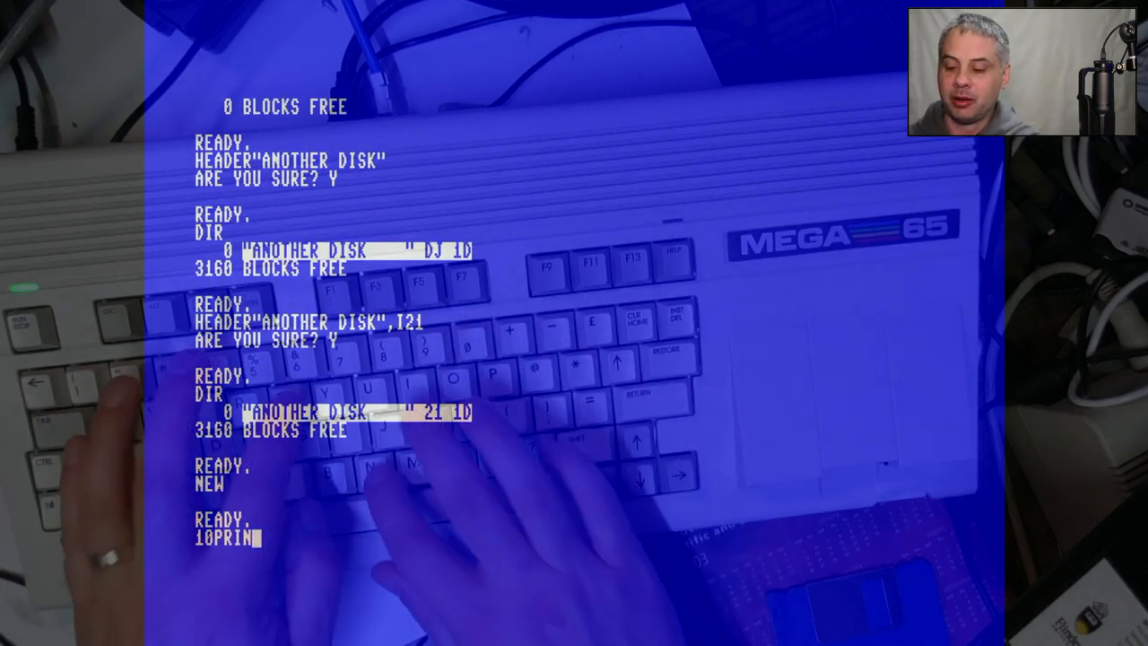
type("T\"A PROG")
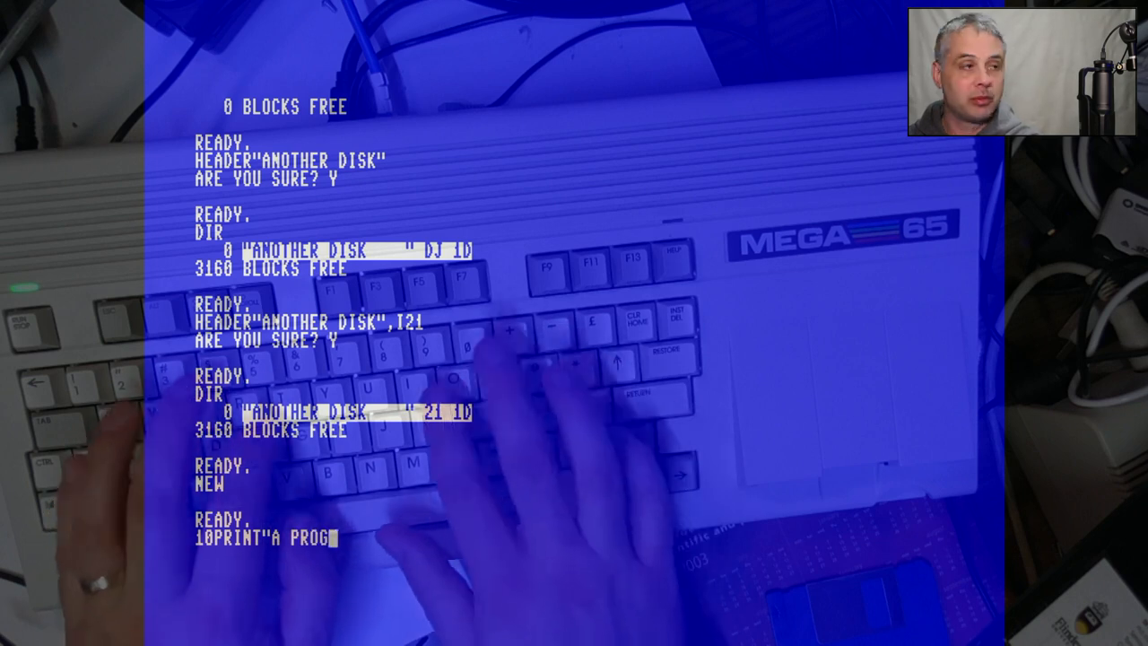
type("RAMME SAVED TO")
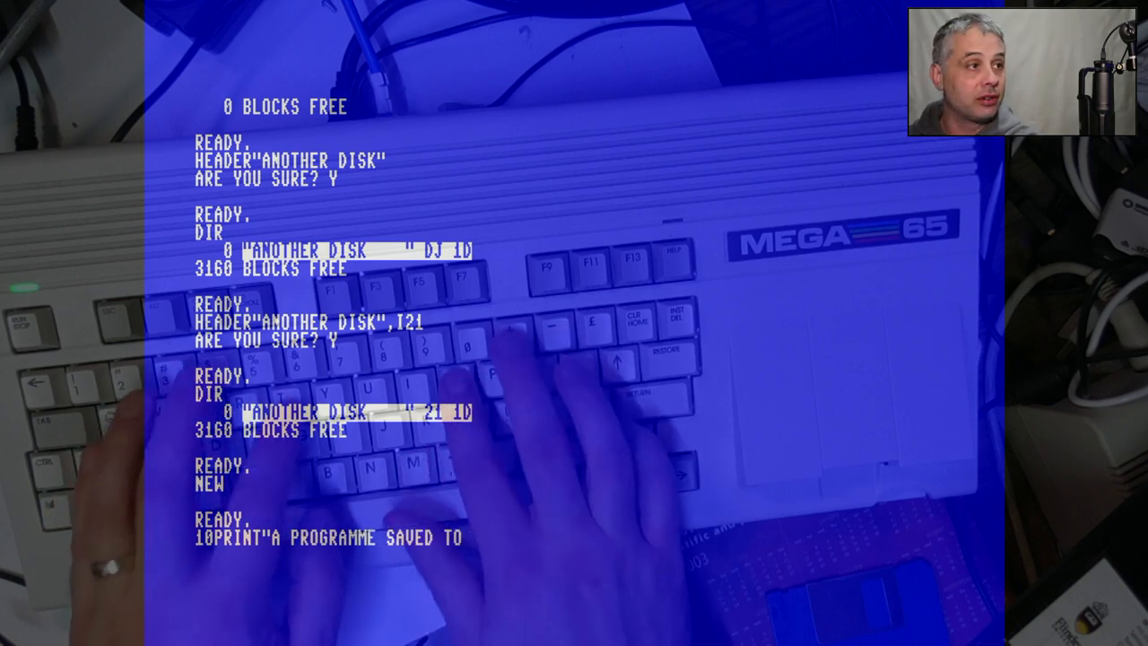
type("A REAL FLOPPY")
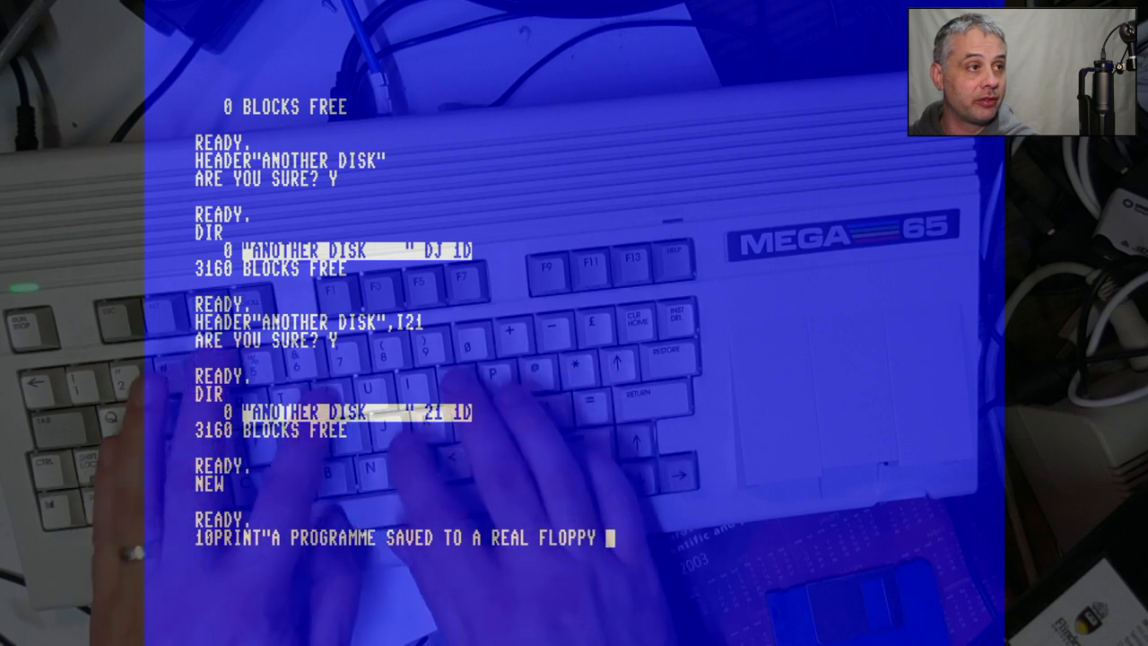
type("ON A MEGA6")
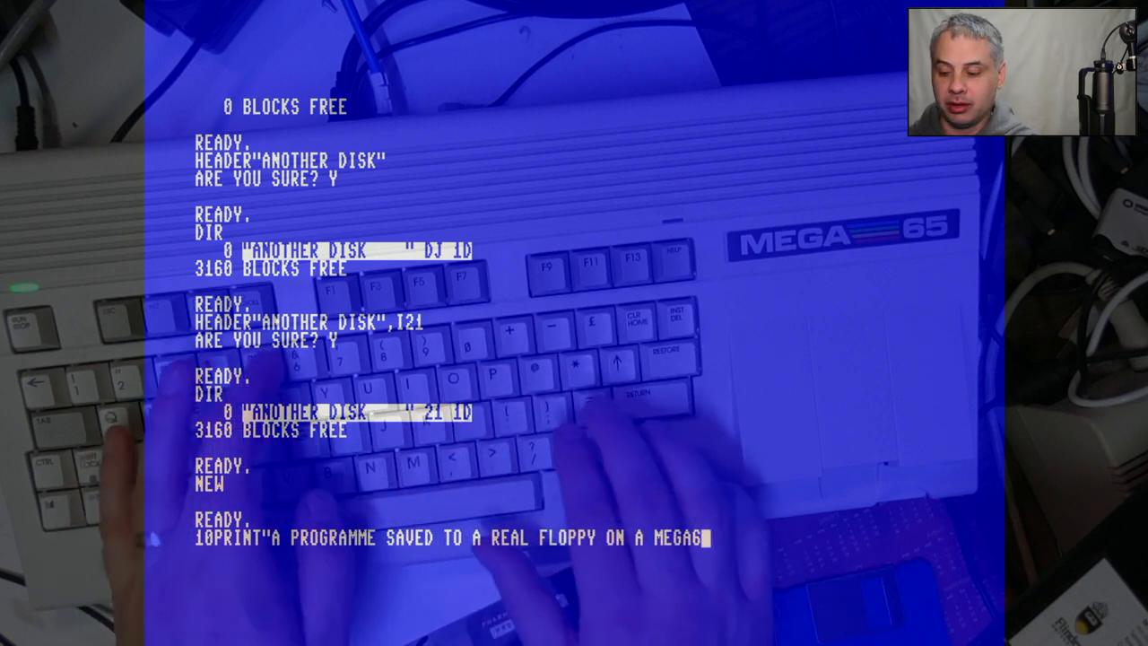
type("5!\"")
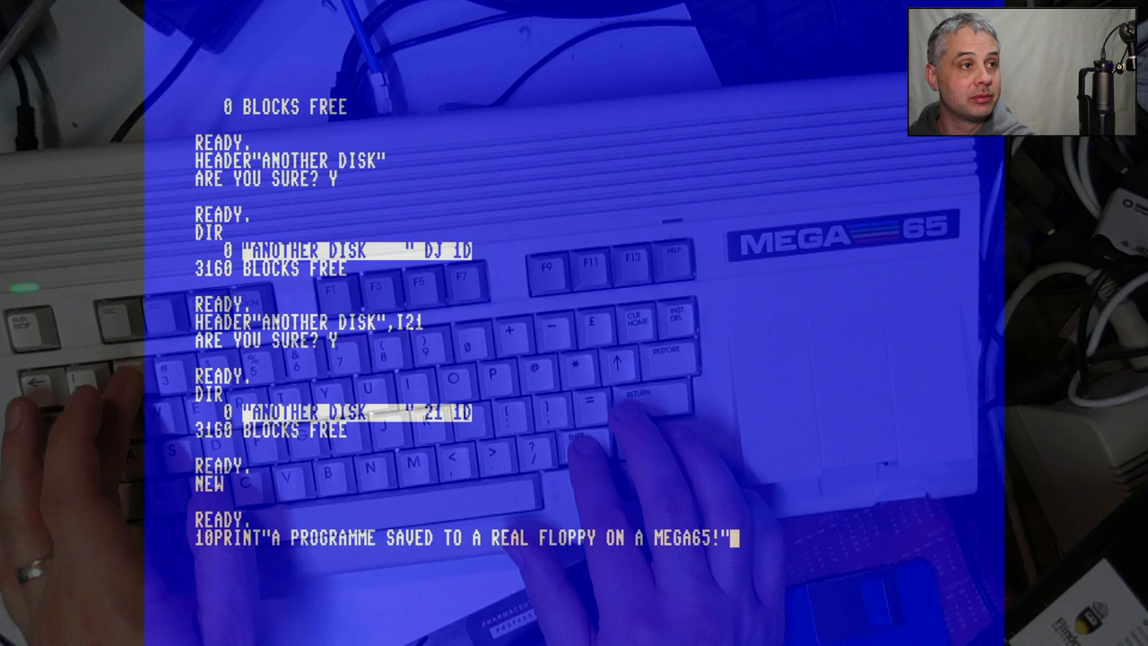
- Save the program to the floppy as "TEST"
type("SAVE")
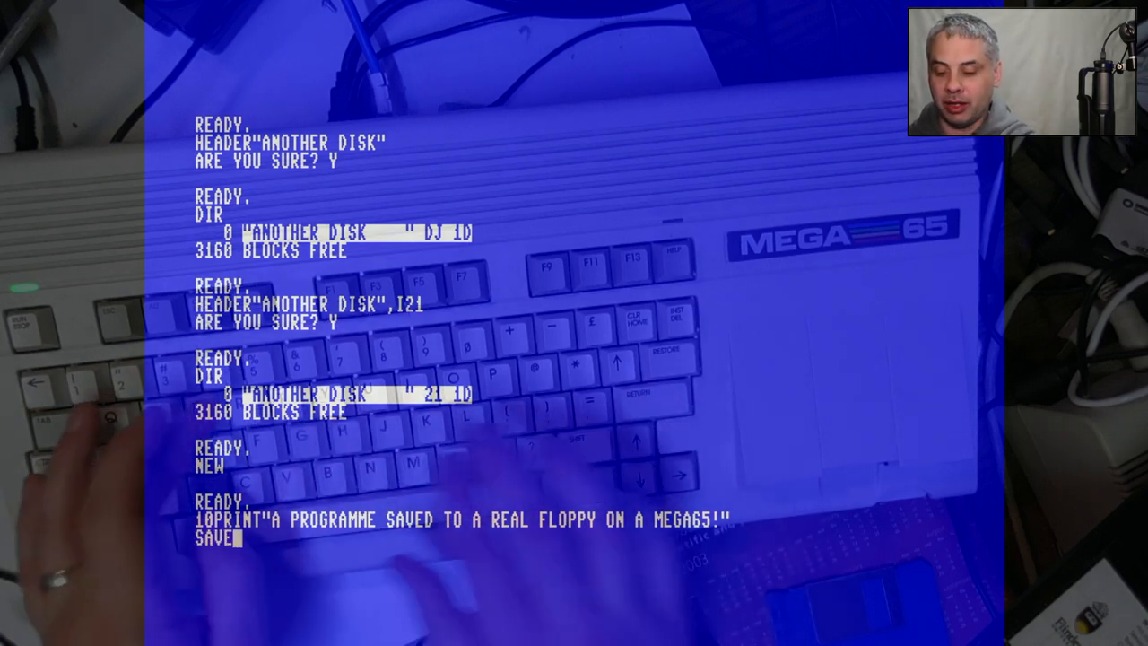
type("\"TEST\"")
type("DIR")
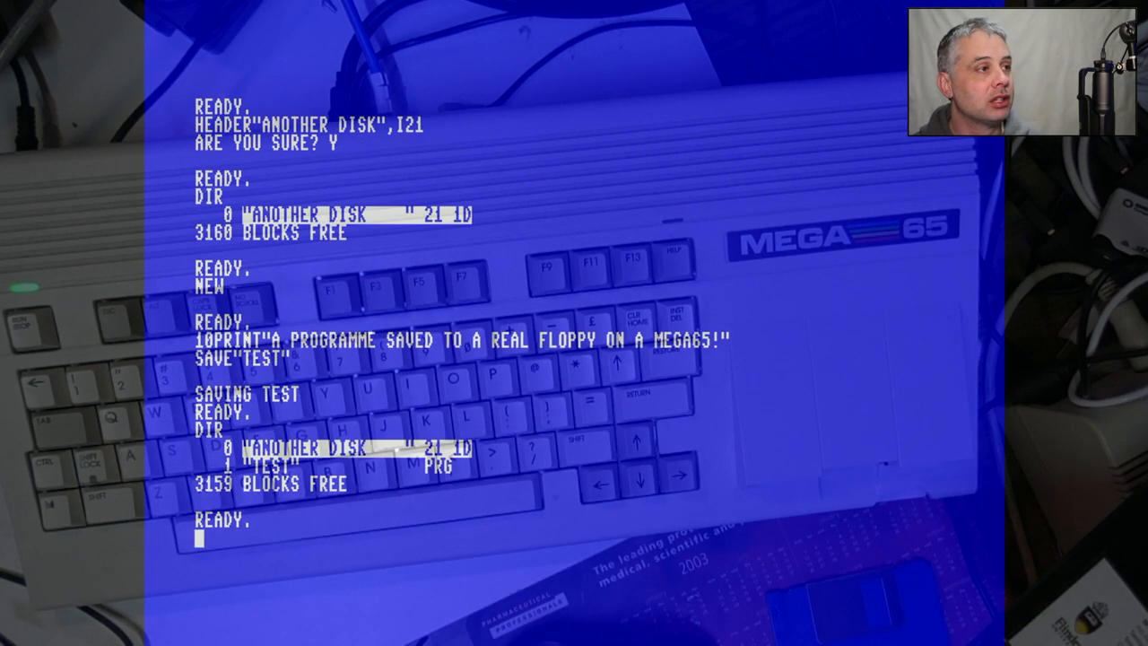
- LIST the program, DIR each disk, clear memory with NEW, and begin LOAD "TEST"
type("L")
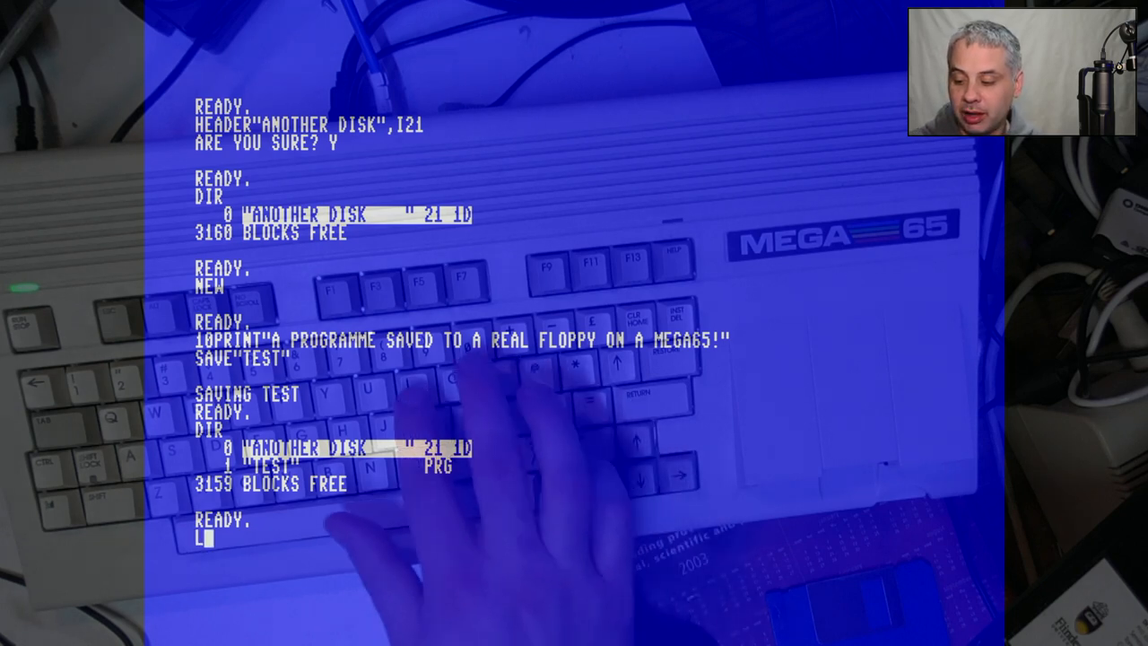
type("IST")
type("LOAD")
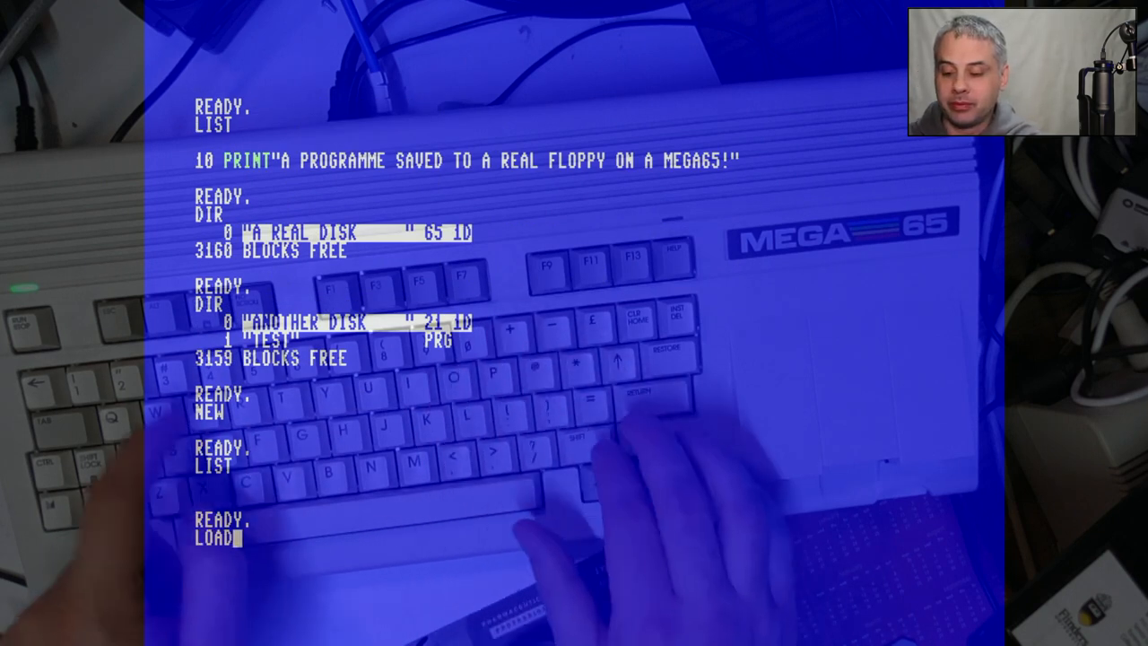
type("\"TEST")
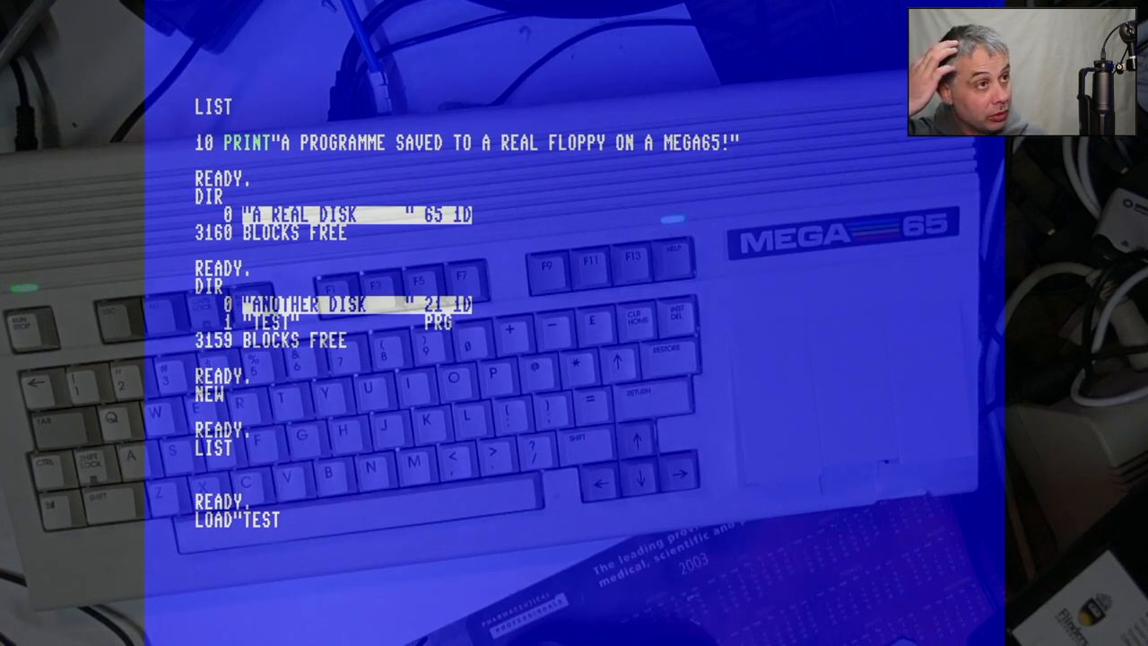
- Load TEST from the floppy, then DIR the test disk of numbered SEQ files
key("Return")
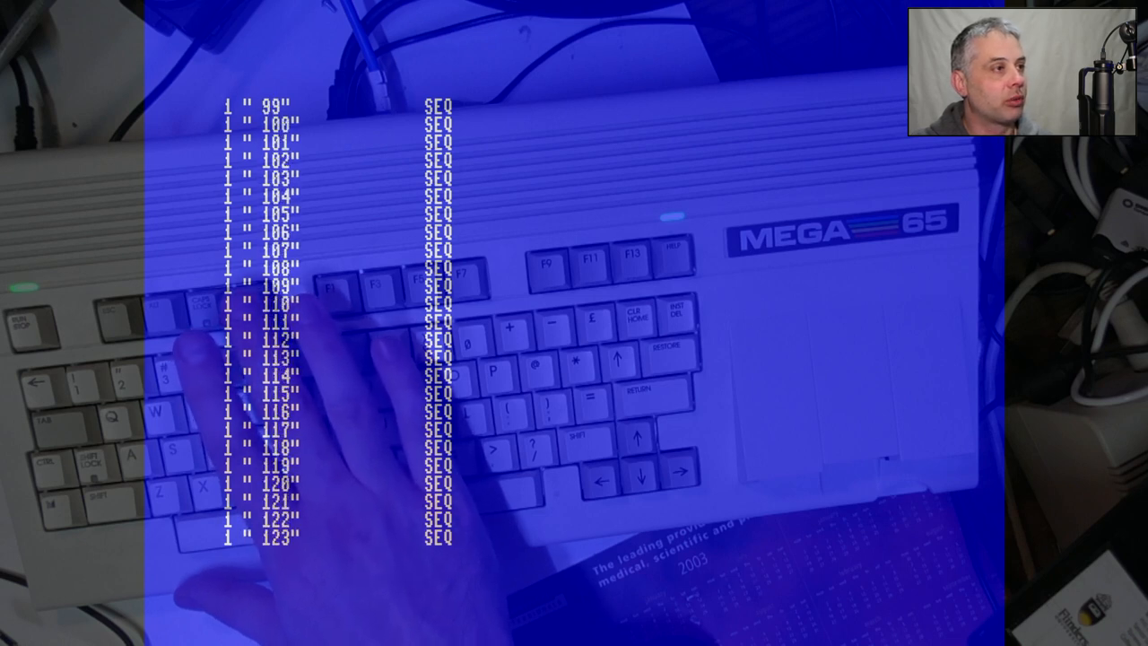
- RUN the loaded TEST program so it prints its real-floppy message
scroll("down", 3)
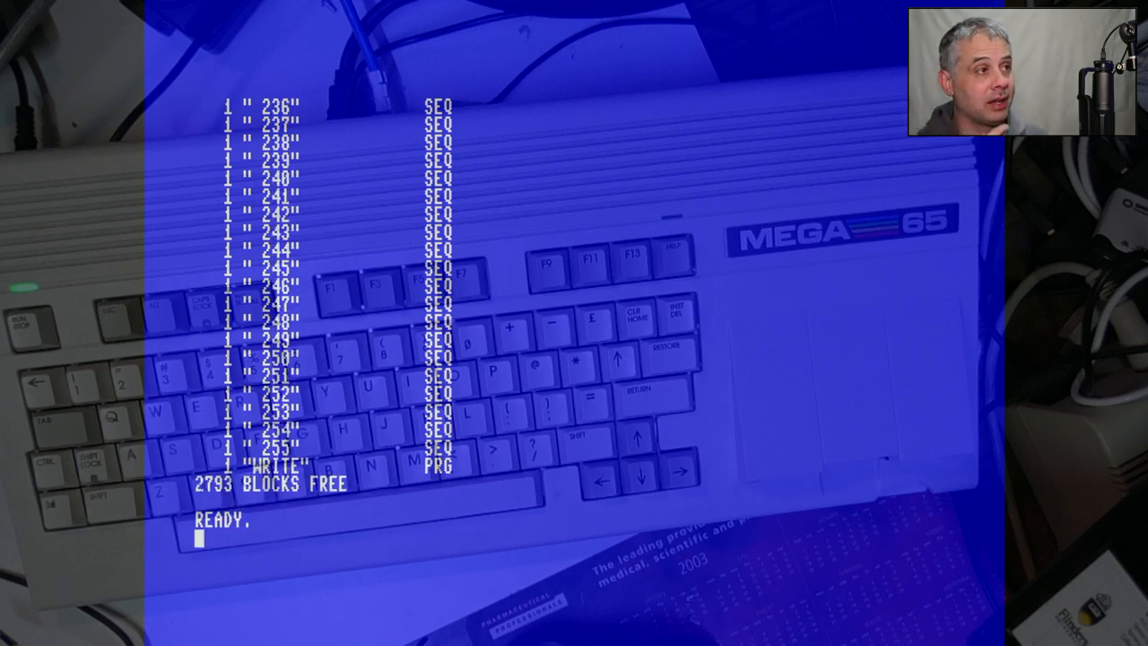
type("RUN")
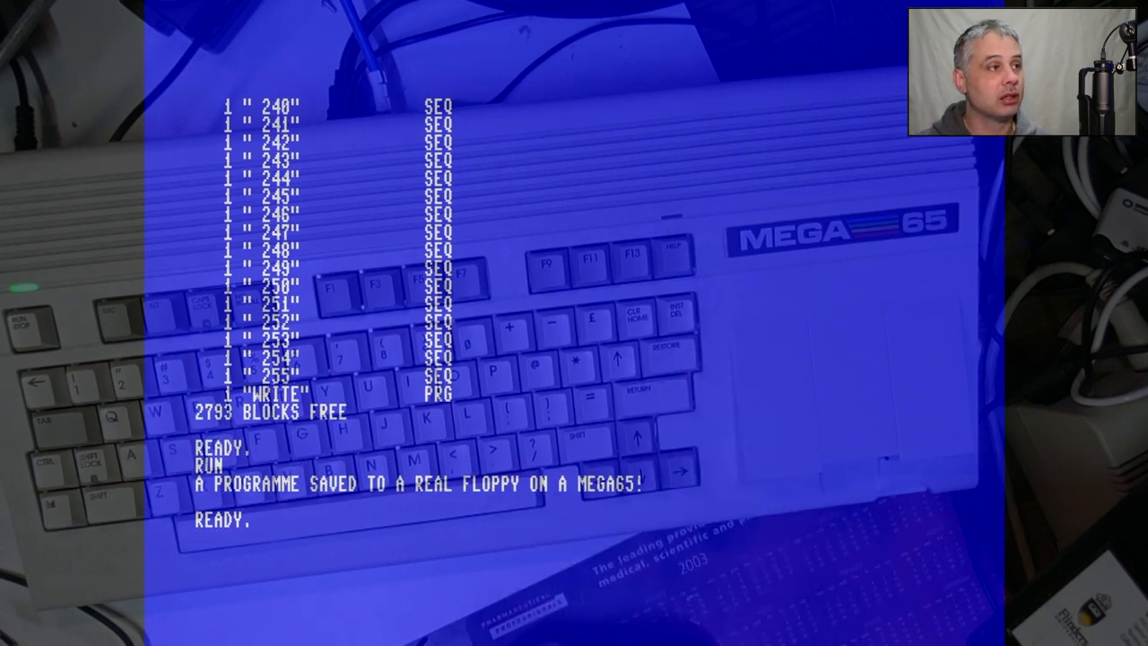
- RUN "*" to start the test disk's first program stepping through numbered files
type("RUN \"*\"")
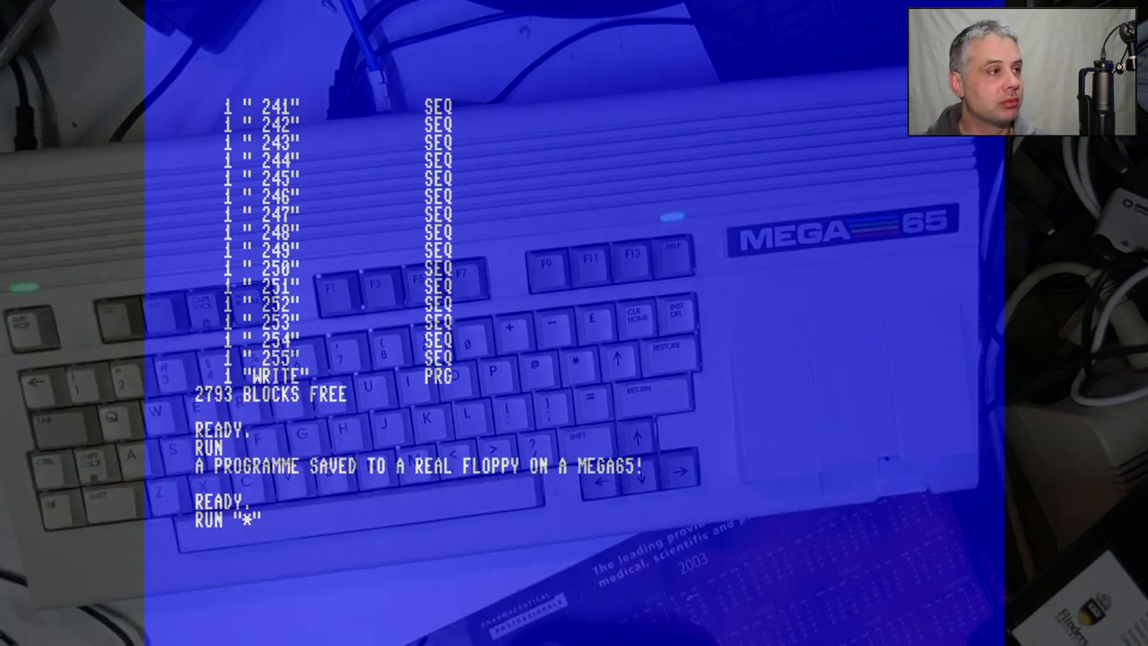
key("Return")
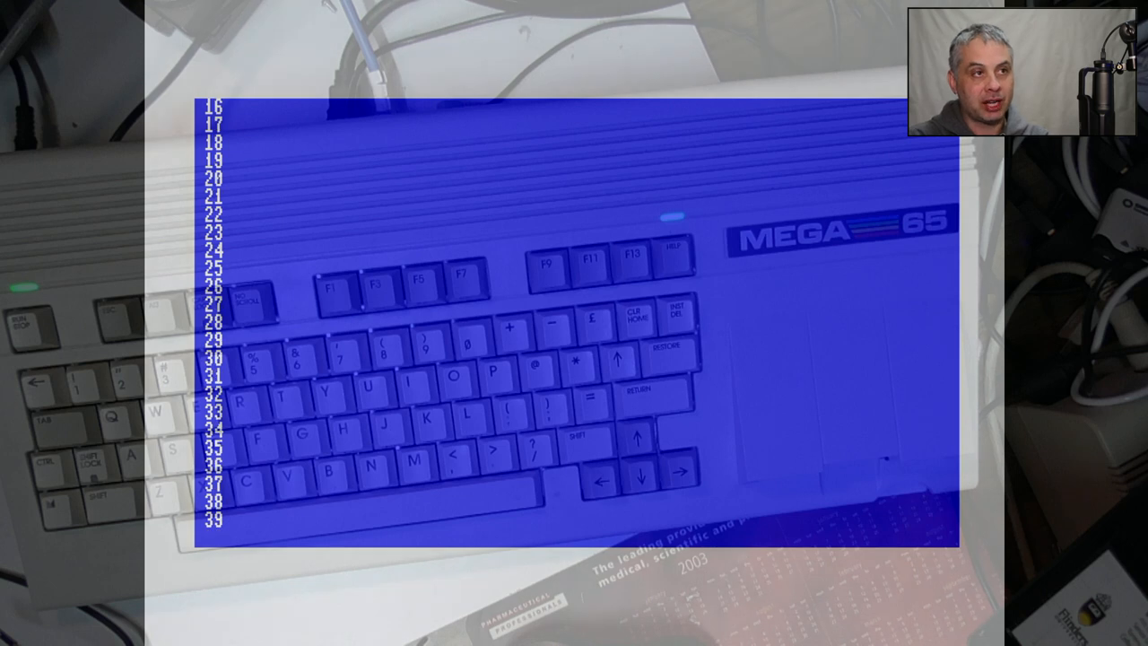
- Let the program read each SEQ file, counting up past 90 to 95
scroll("down", 3)
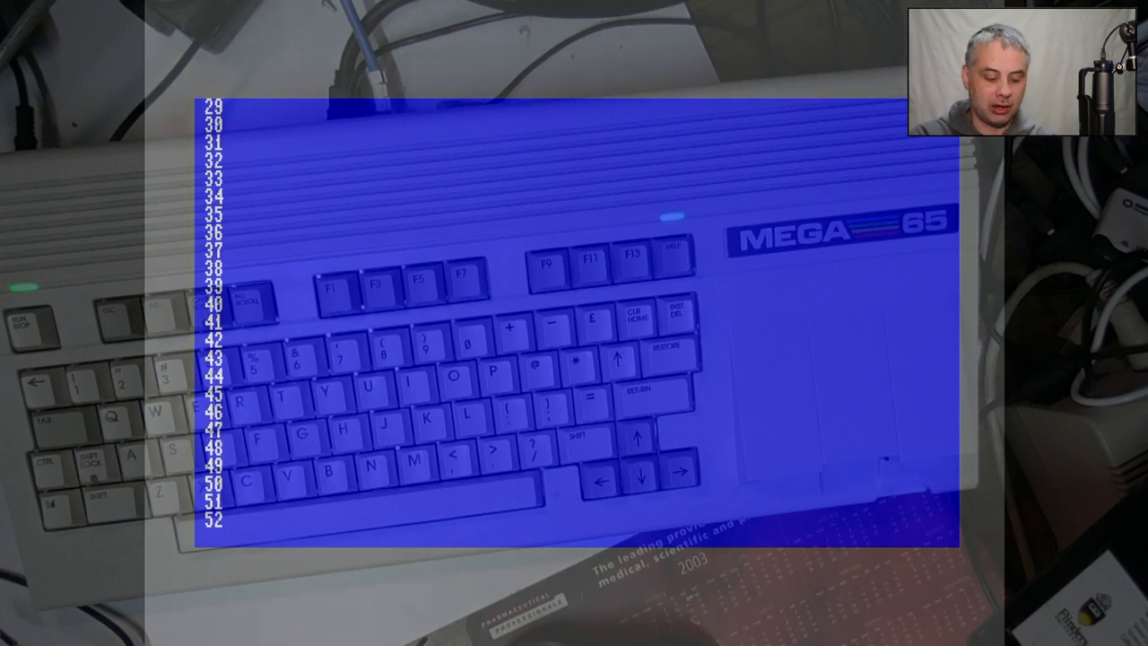
scroll("down", 3)
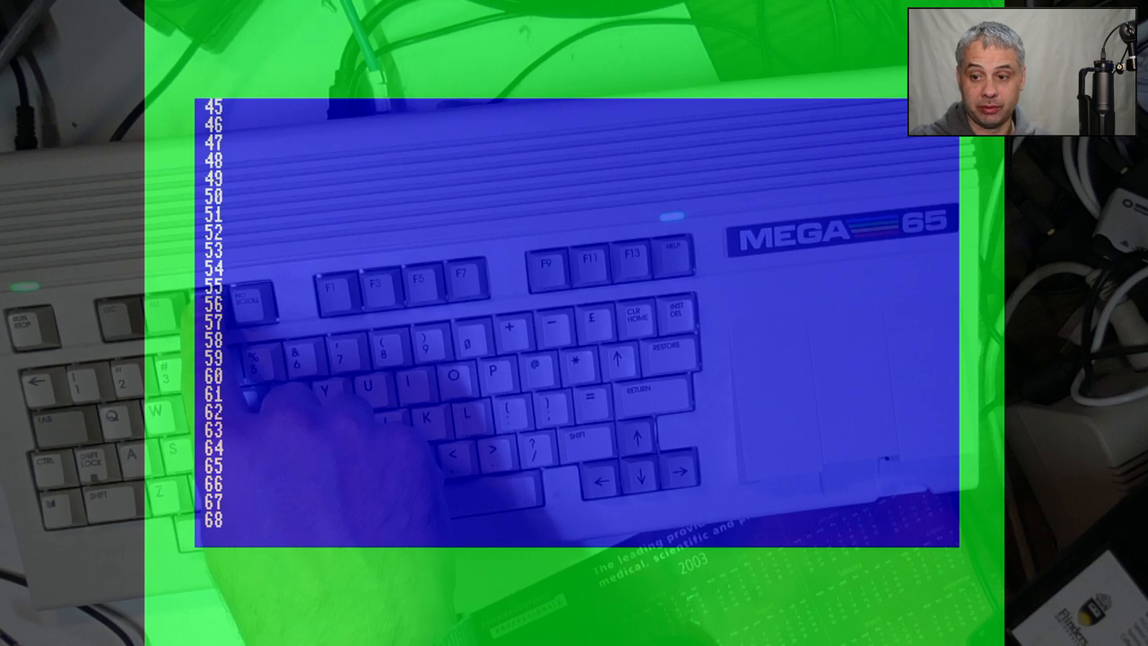
scroll("down", 3)
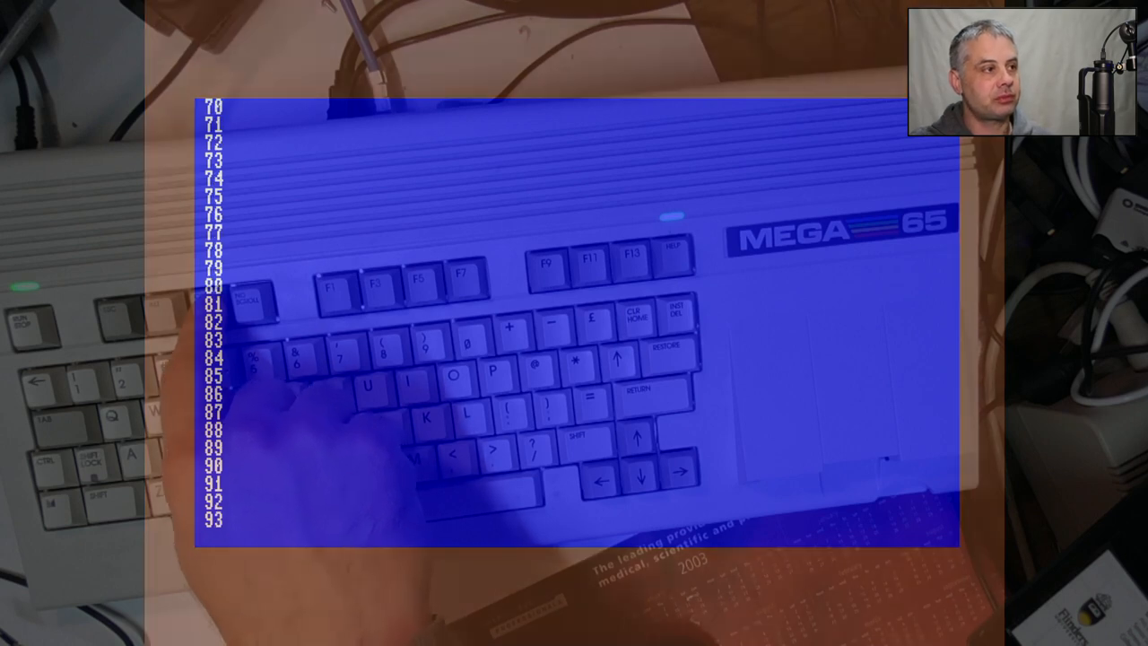
scroll("down", 3)
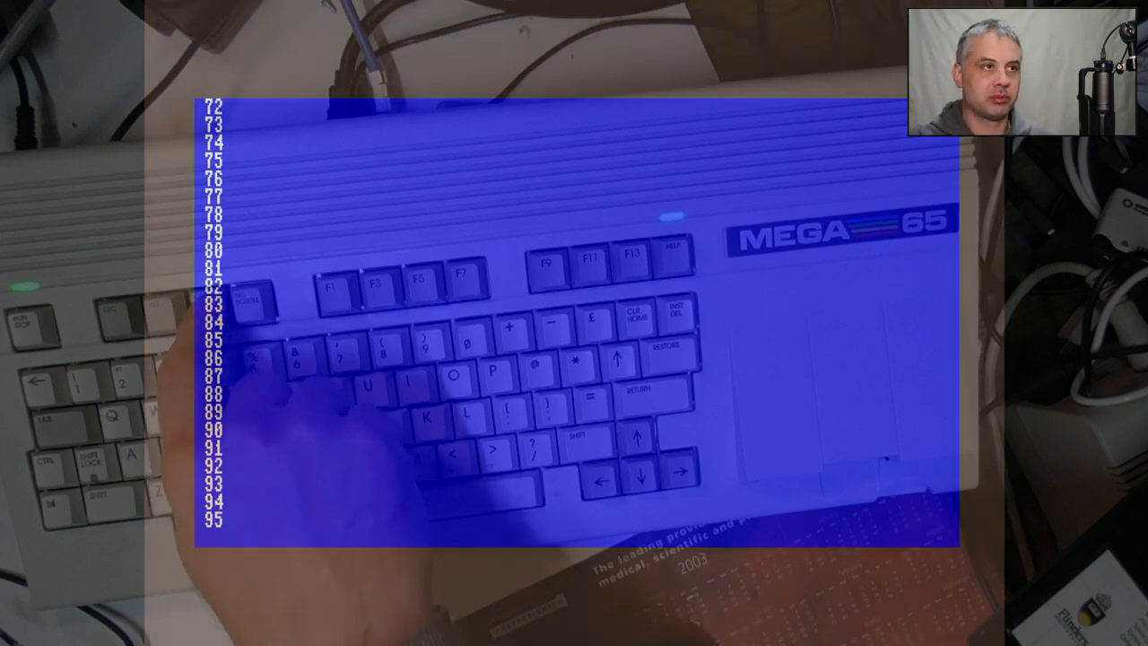